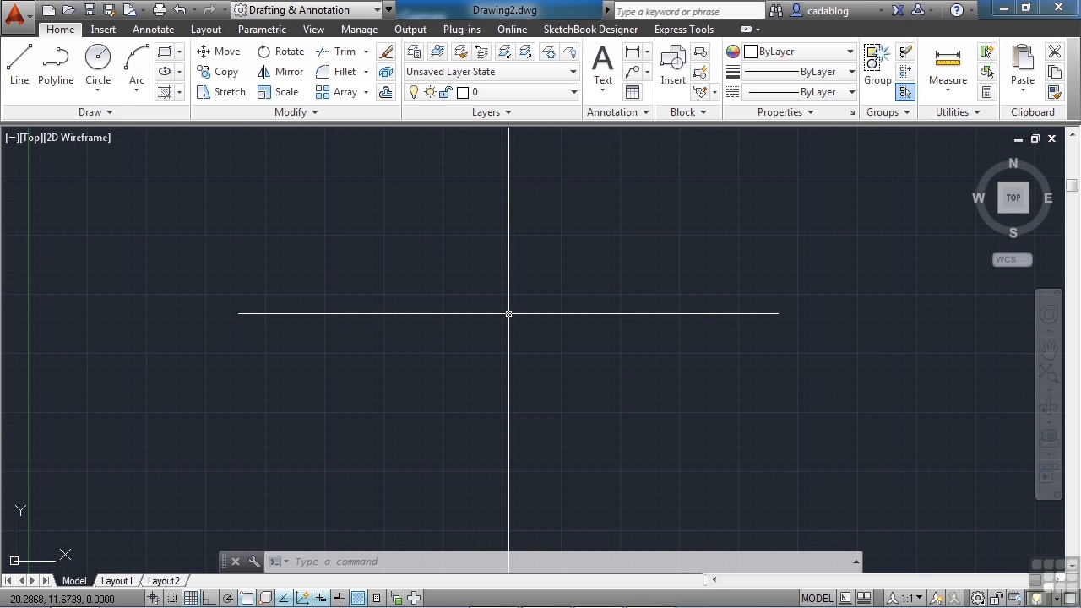
Open Project_Template.dwg, showing its bordered DIMENSION layout with title block
{"action": "type", "text": "open"}
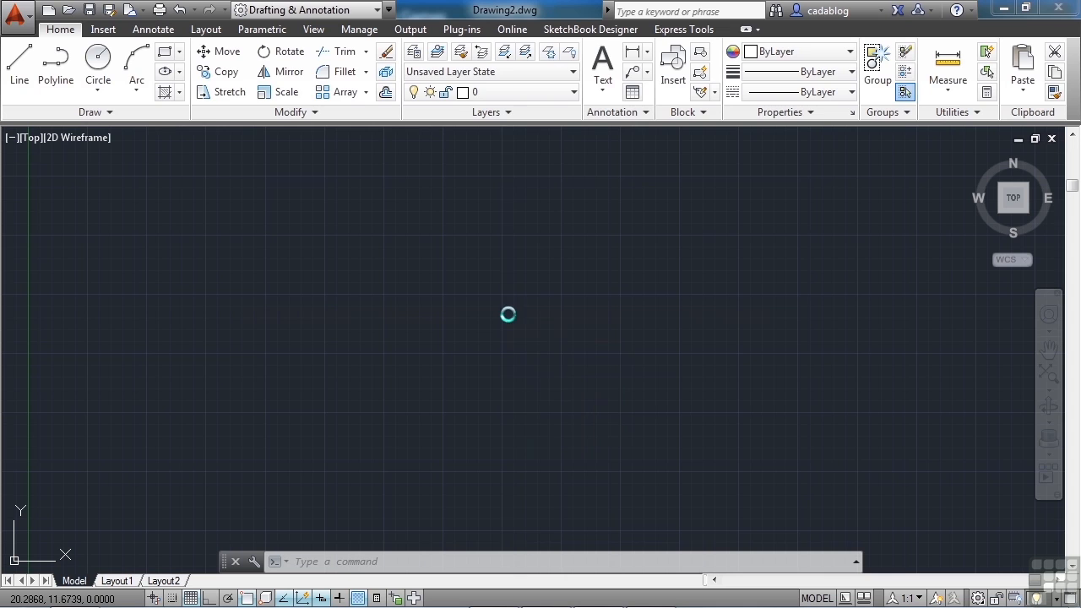
{"action": "left_click", "coordinate": [68, 9]}
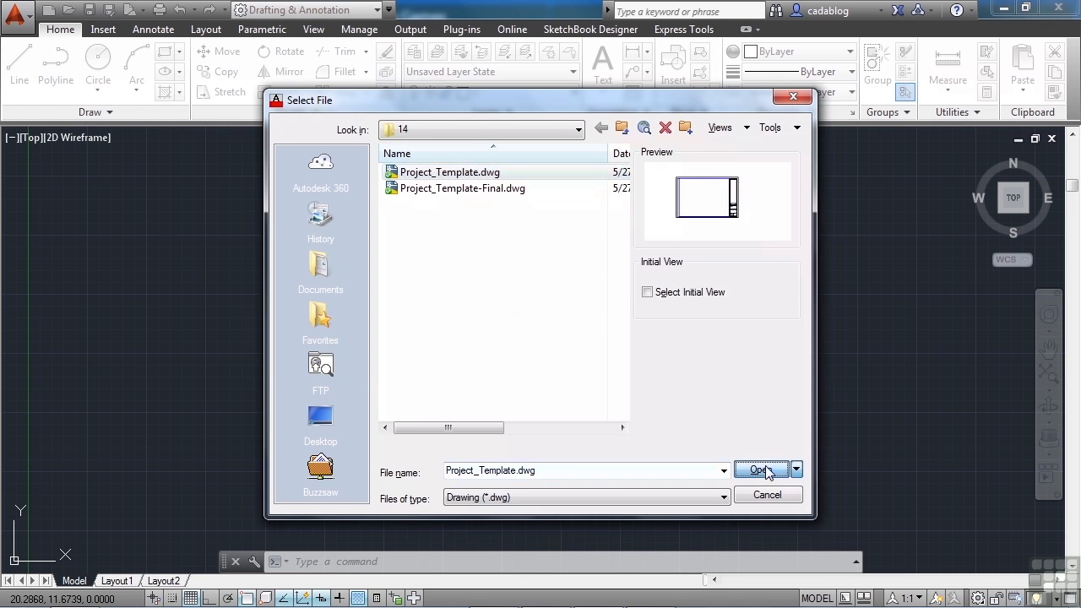
{"action": "left_click", "coordinate": [760, 470]}
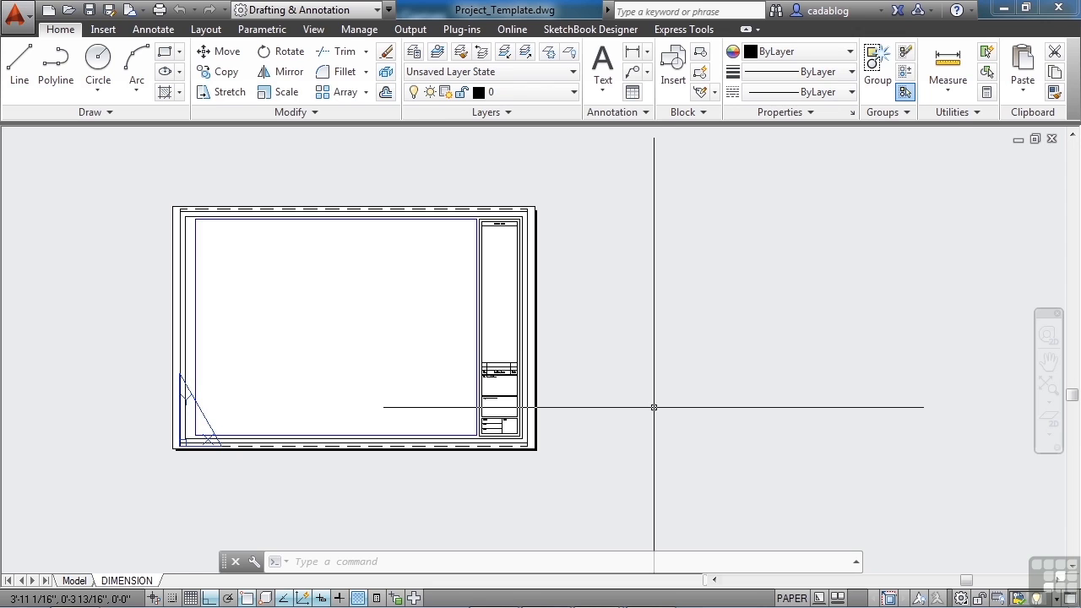
{"action": "mouse_move", "coordinate": [481, 439]}
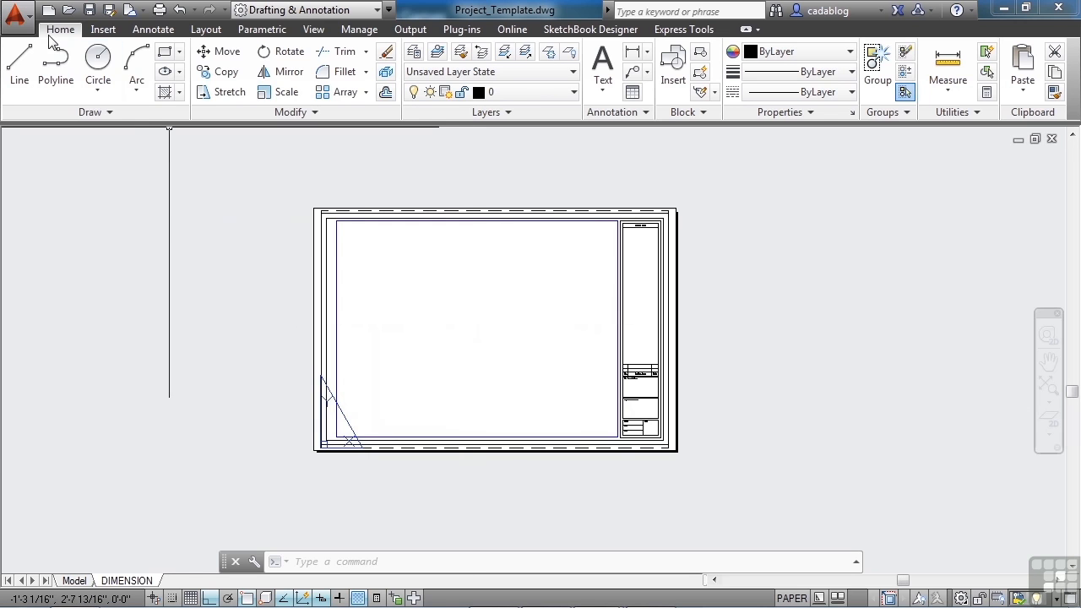
Save the drawing as Project_Template-Final.dwg, replacing the existing file
{"action": "left_click", "coordinate": [17, 15]}
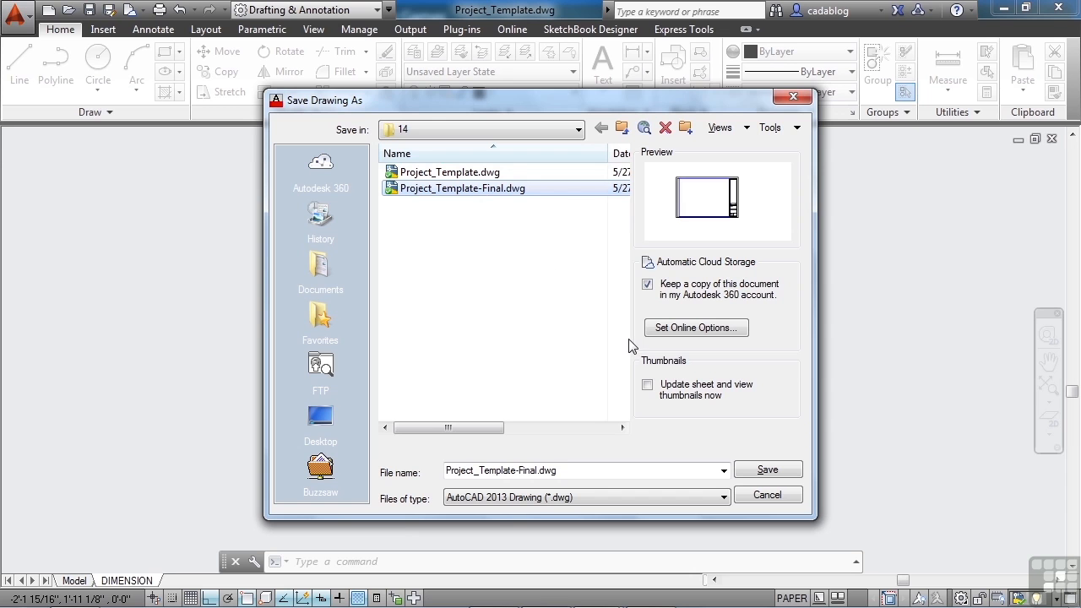
{"action": "left_click", "coordinate": [767, 469]}
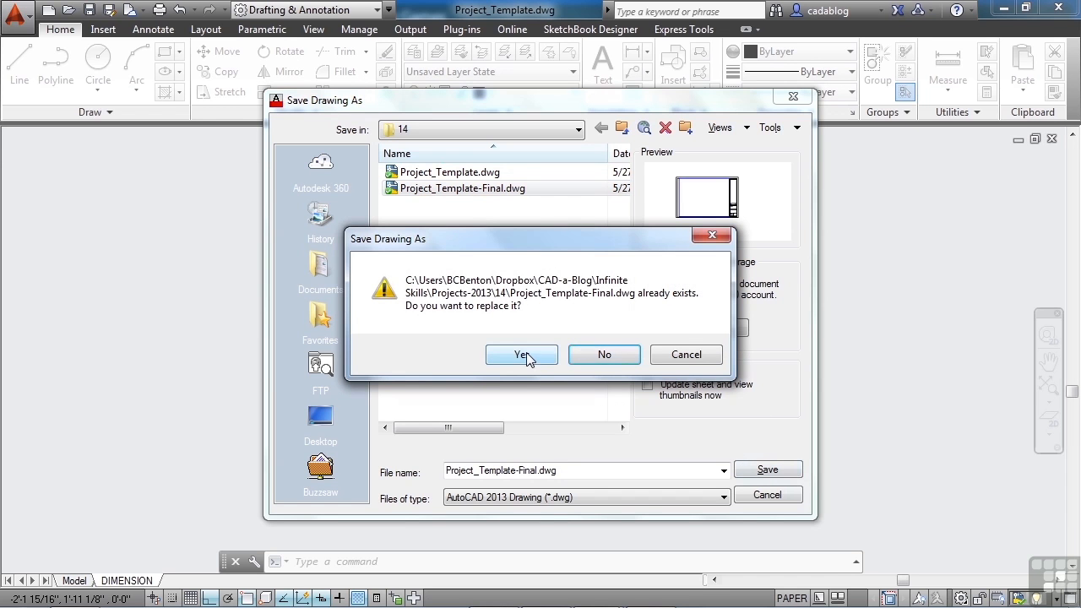
{"action": "left_click", "coordinate": [521, 354]}
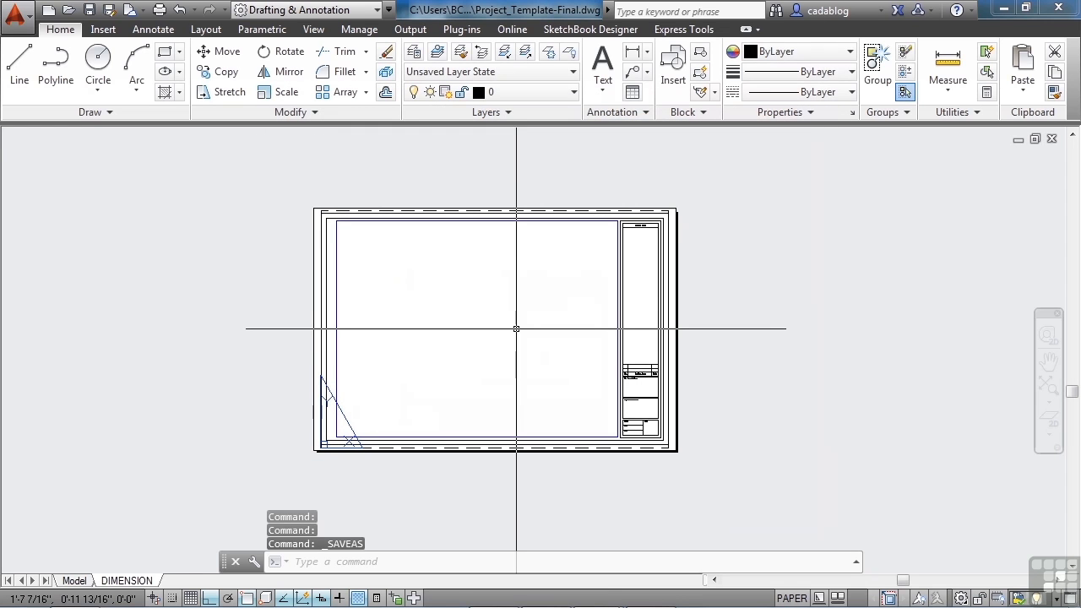
{"action": "mouse_move", "coordinate": [549, 142]}
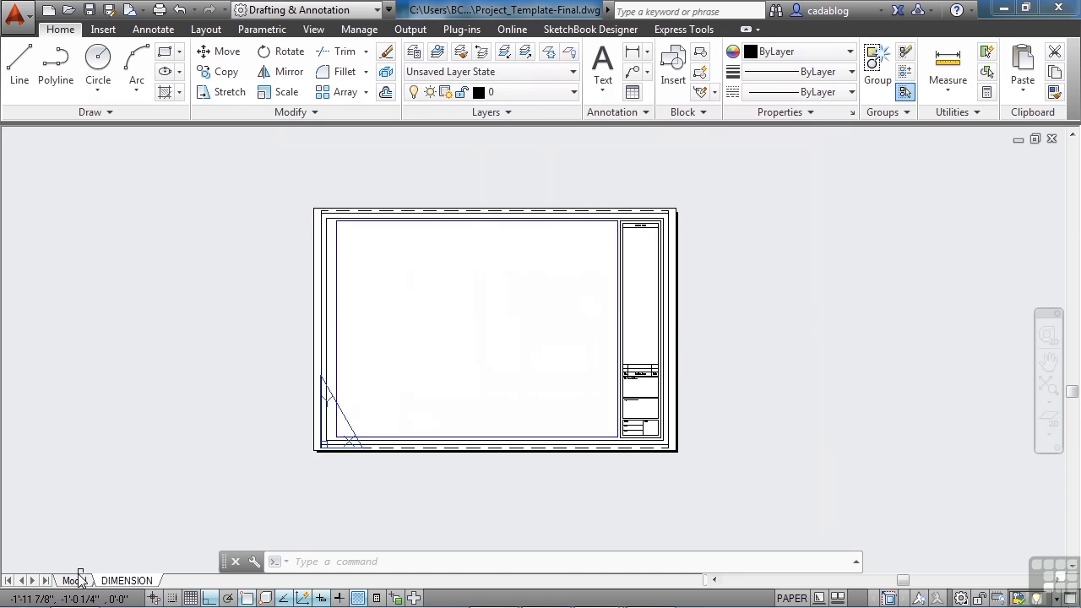
Switch to model space and confirm Architectural units, 1/16" precision, inches insertion scale
{"action": "left_click", "coordinate": [74, 580]}
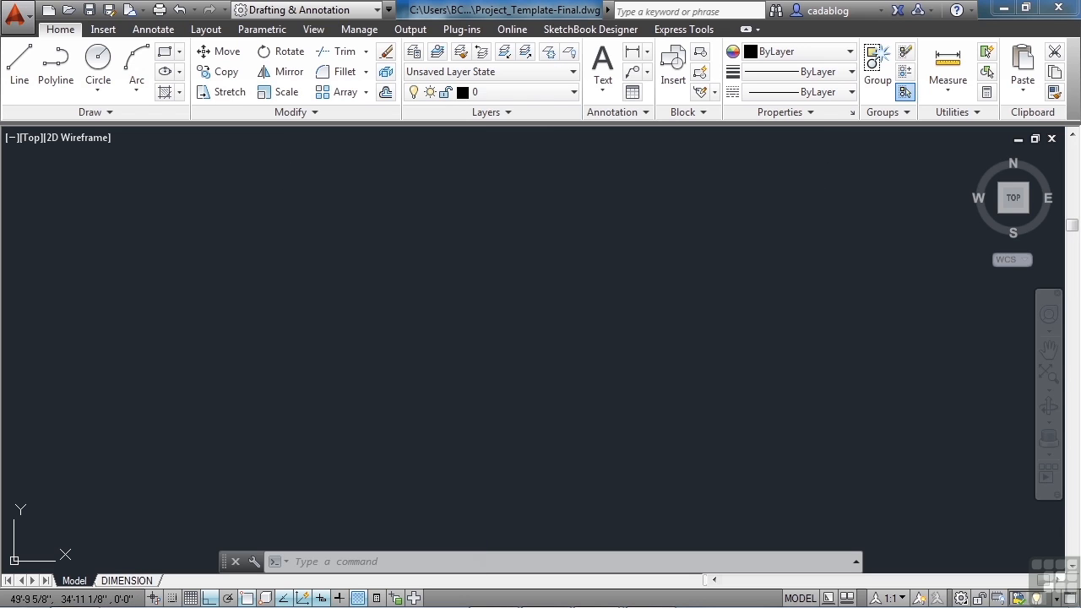
{"action": "left_click", "coordinate": [574, 92]}
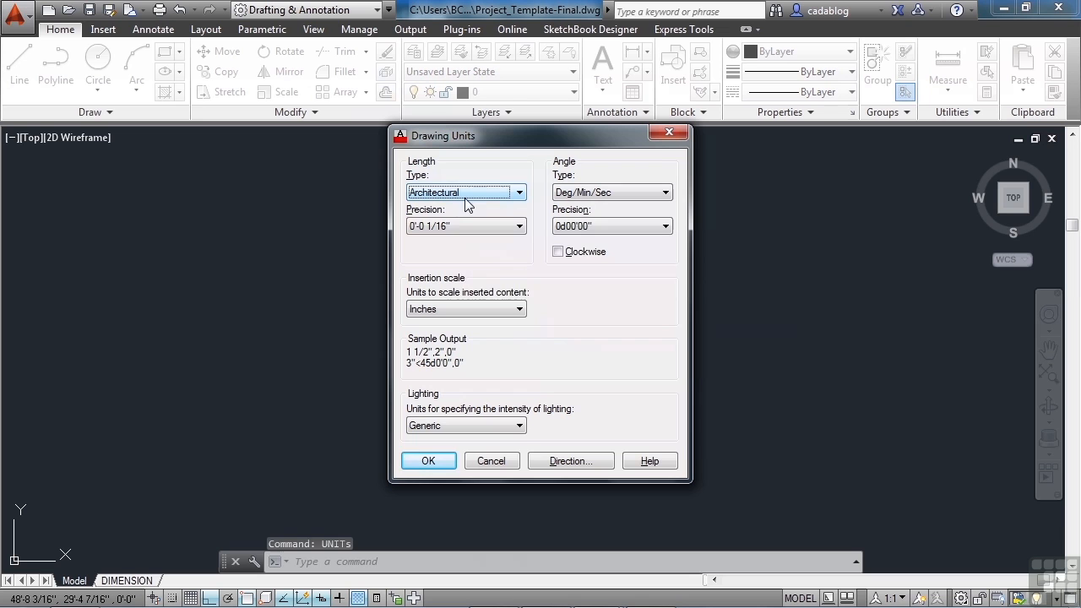
{"action": "mouse_move", "coordinate": [468, 193]}
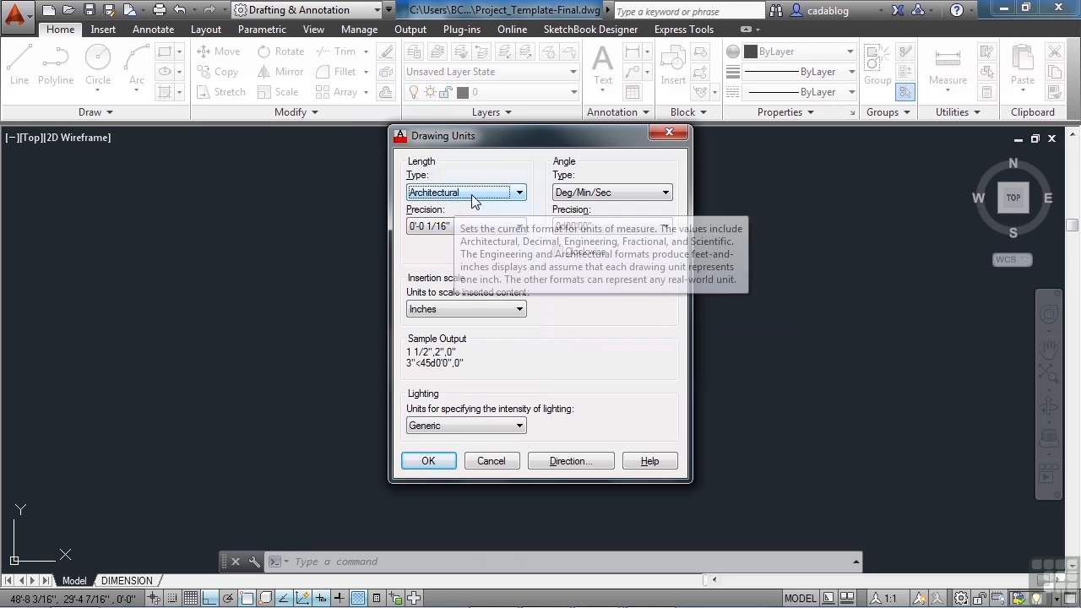
{"action": "mouse_move", "coordinate": [453, 304]}
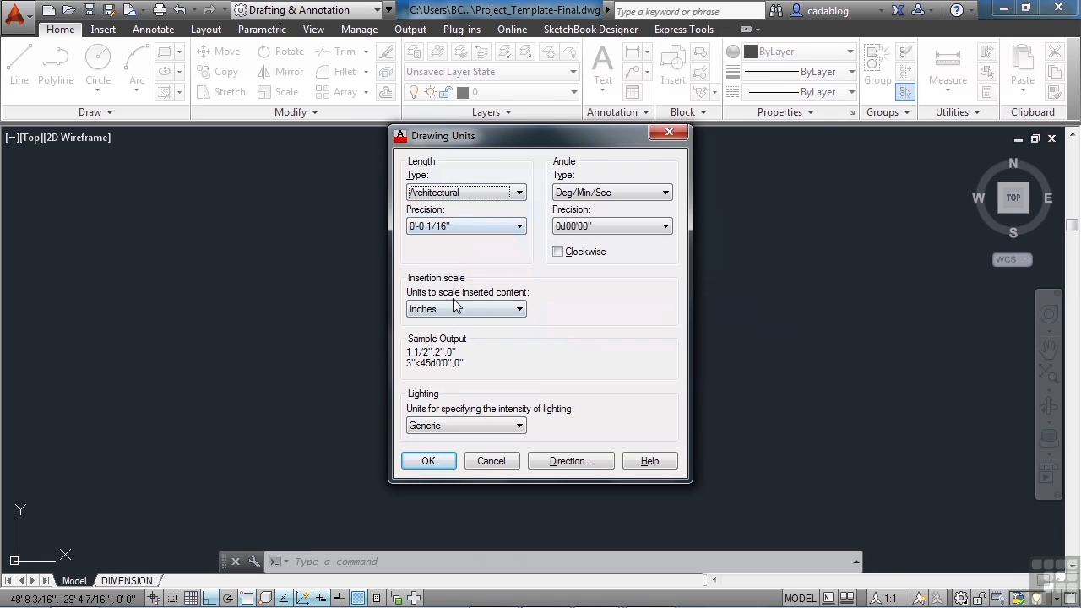
{"action": "left_click", "coordinate": [428, 460]}
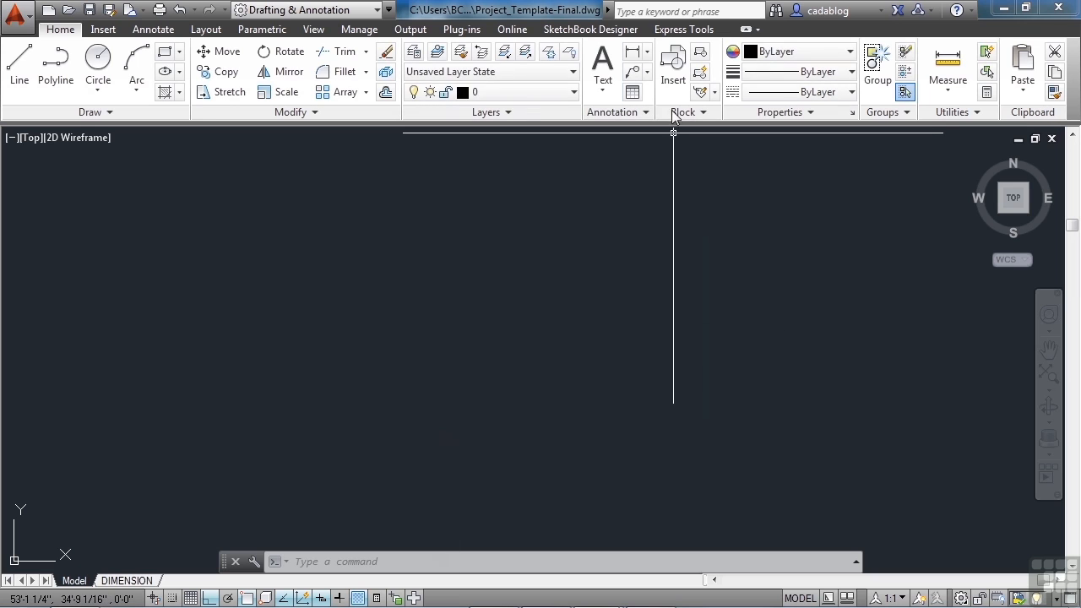
Set A-Walls-Exterior as the current layer from the Layers drop-down
{"action": "left_click", "coordinate": [572, 92]}
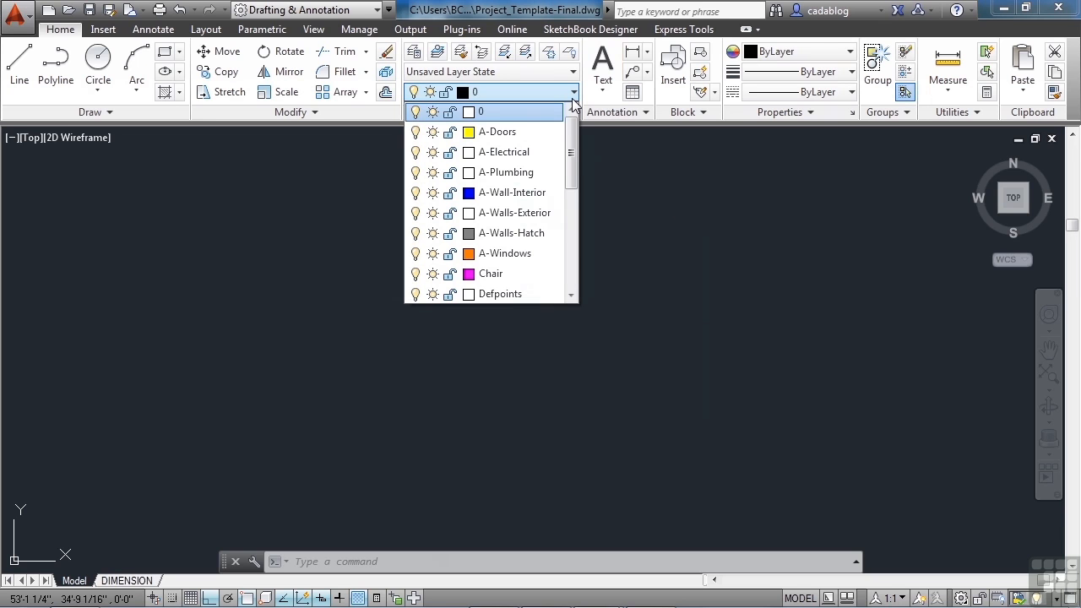
{"action": "left_click", "coordinate": [511, 212]}
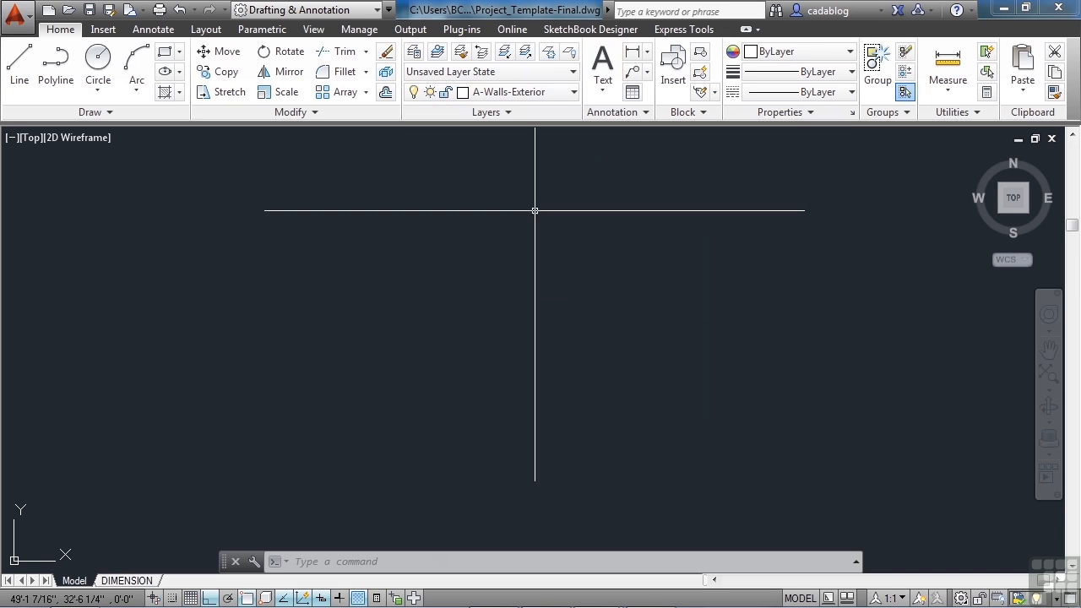
{"action": "mouse_move", "coordinate": [462, 309]}
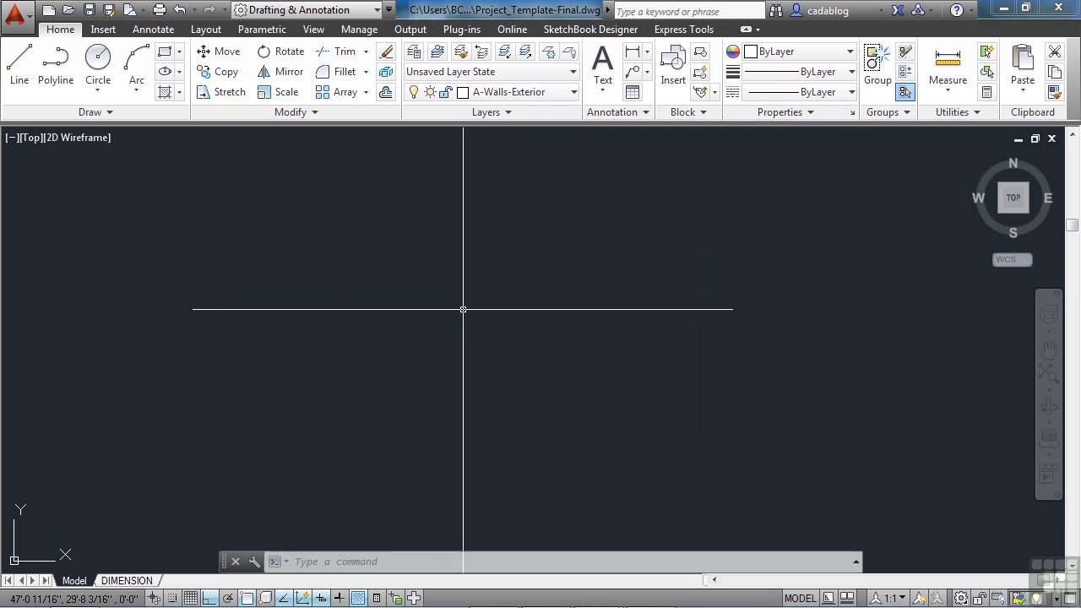
Trace the stepped wall outline as a polyline using distances 37, 16'8, 7'6 and 2
{"action": "type", "text": "plin"}
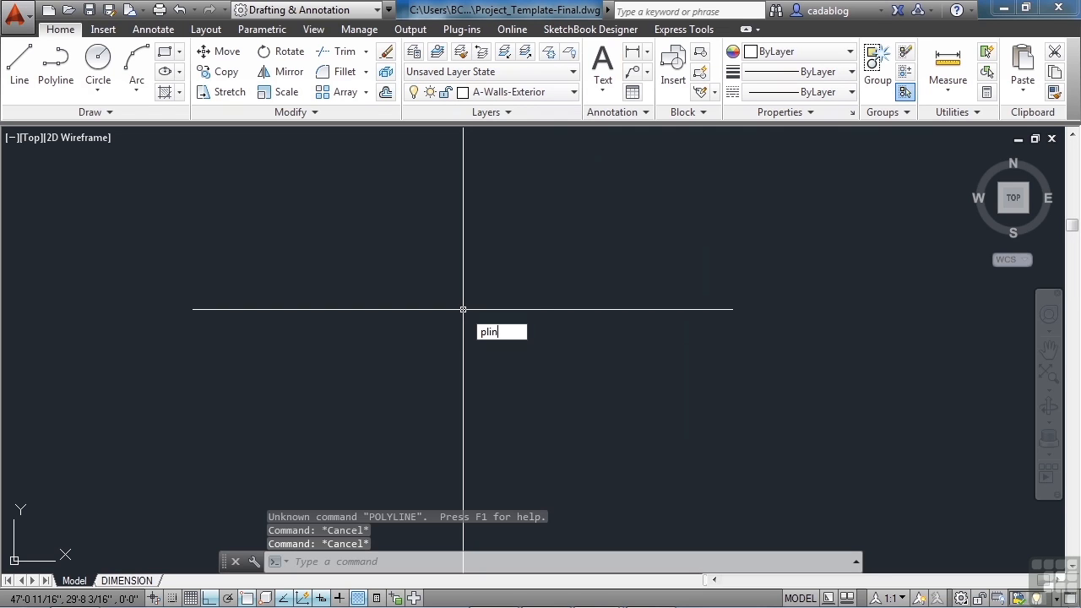
{"action": "type", "text": "e"}
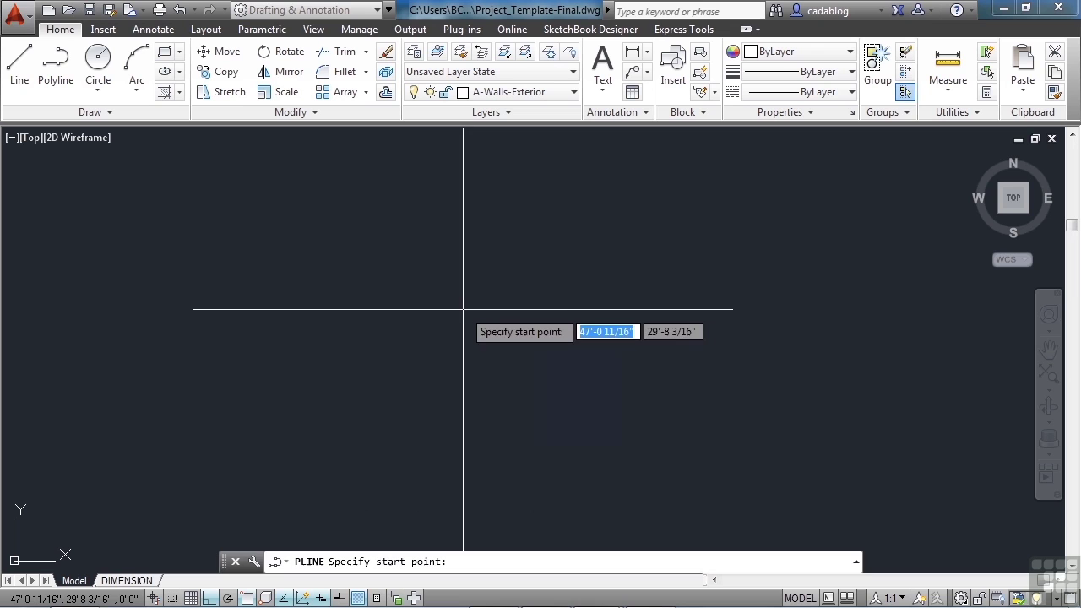
{"action": "mouse_move", "coordinate": [471, 321]}
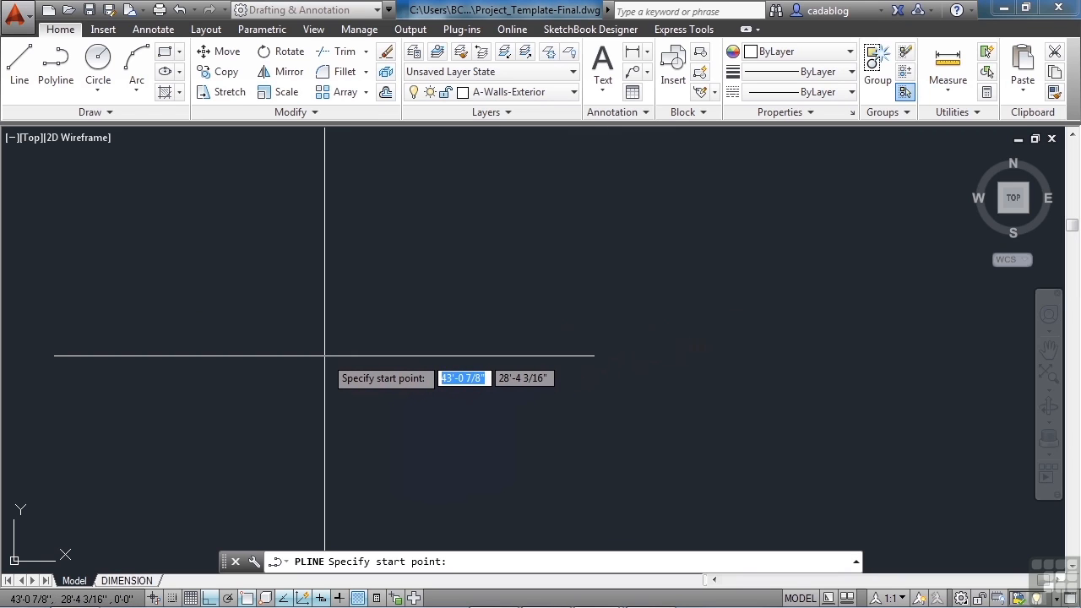
{"action": "mouse_move", "coordinate": [338, 397]}
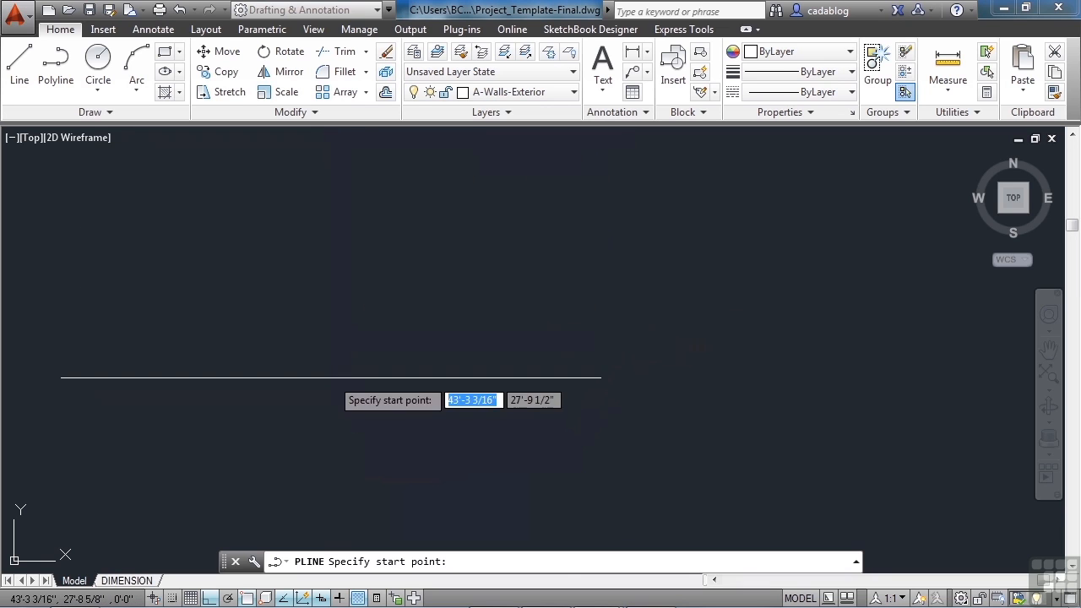
{"action": "left_click", "coordinate": [344, 381]}
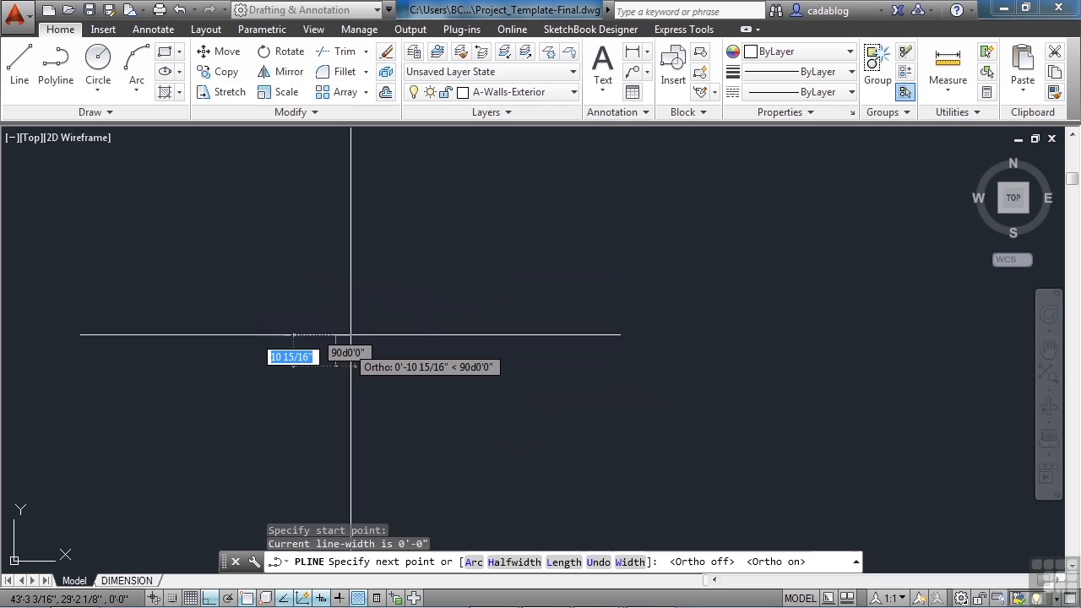
{"action": "type", "text": "37"}
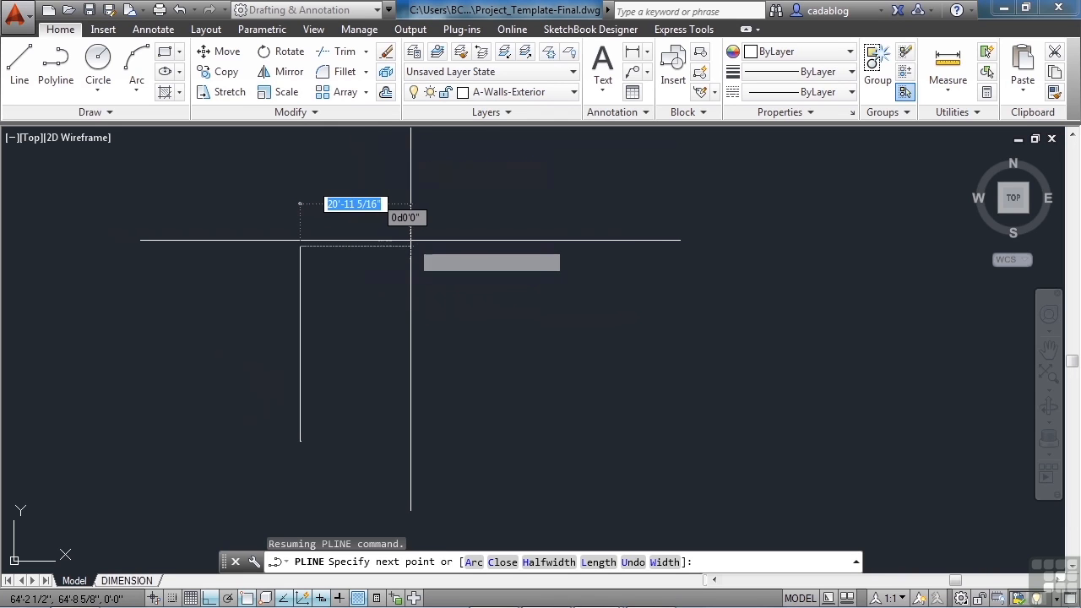
{"action": "type", "text": "16'8"}
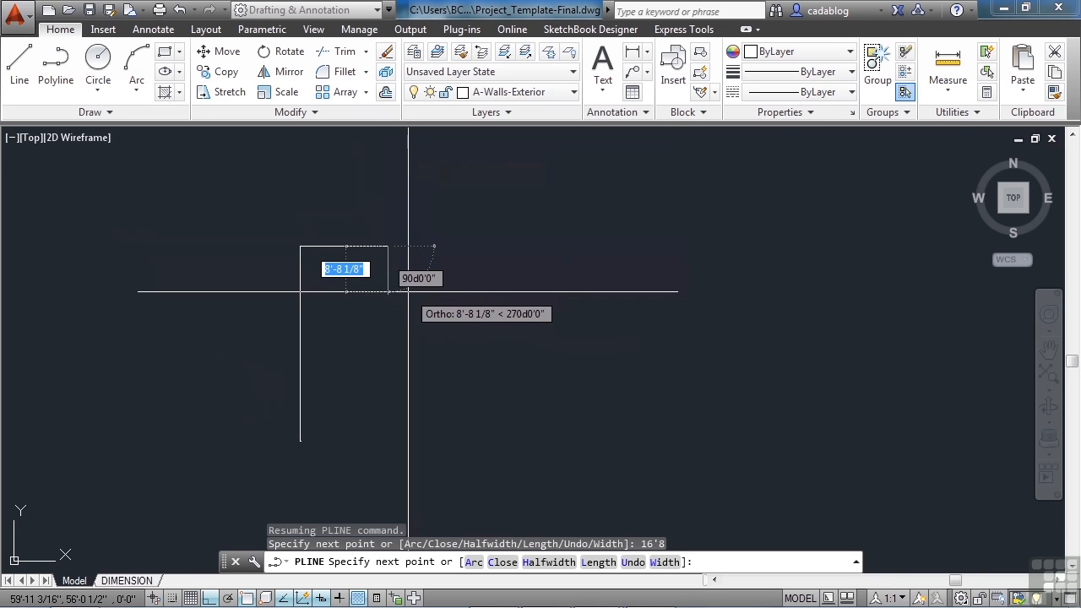
{"action": "type", "text": "7'6"}
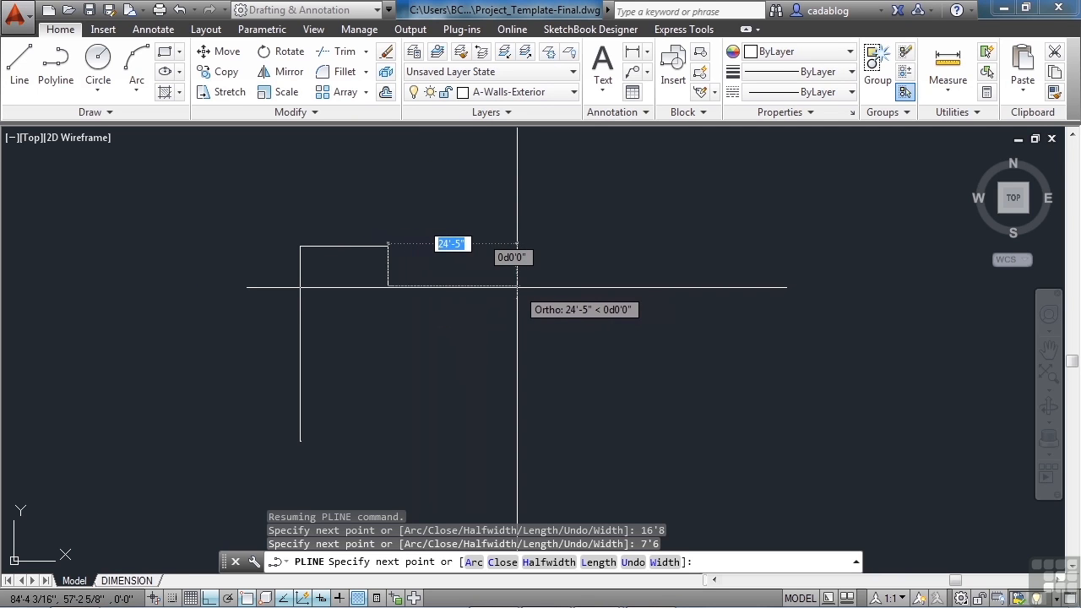
{"action": "mouse_move", "coordinate": [583, 256]}
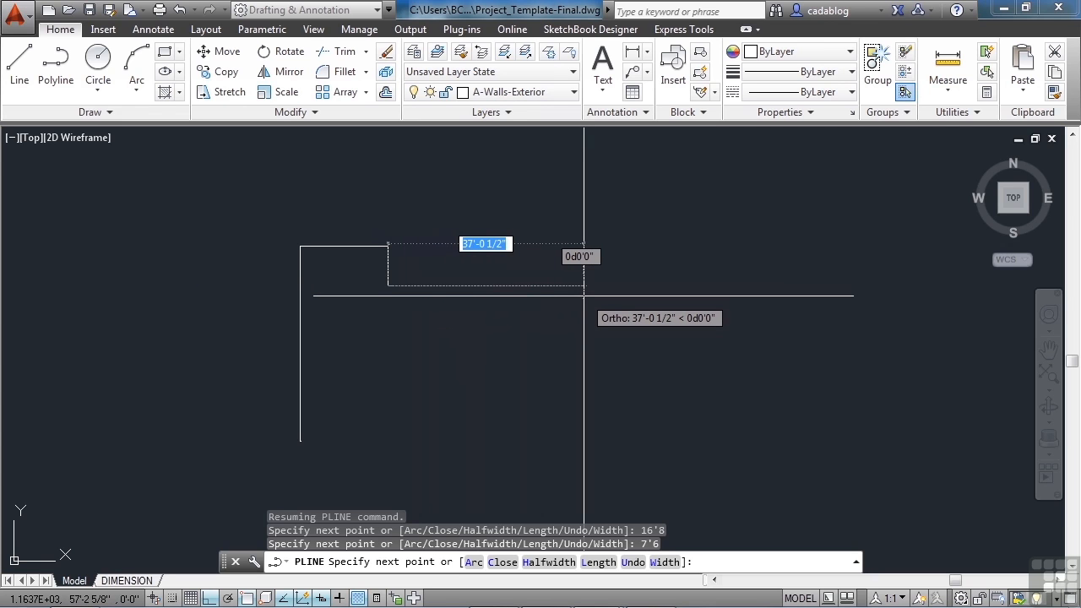
{"action": "mouse_move", "coordinate": [581, 297]}
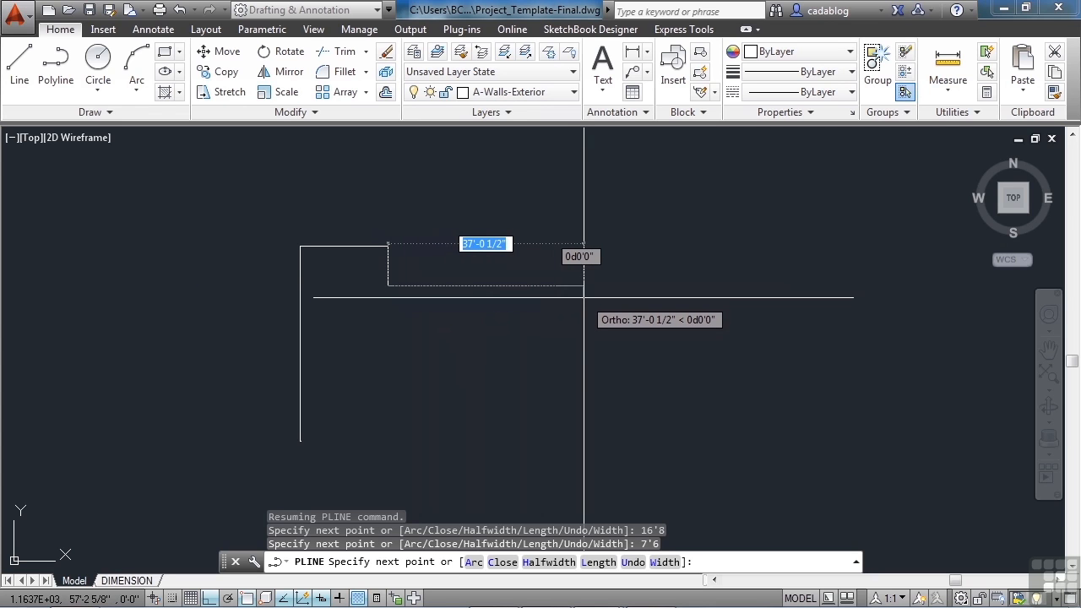
{"action": "mouse_move", "coordinate": [583, 274]}
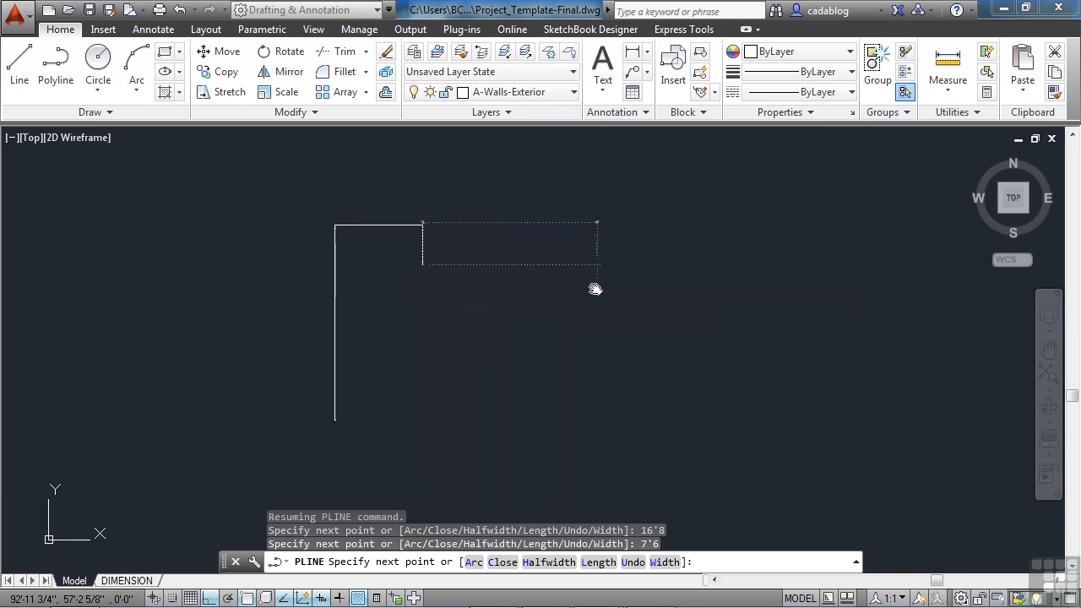
{"action": "mouse_move", "coordinate": [595, 289]}
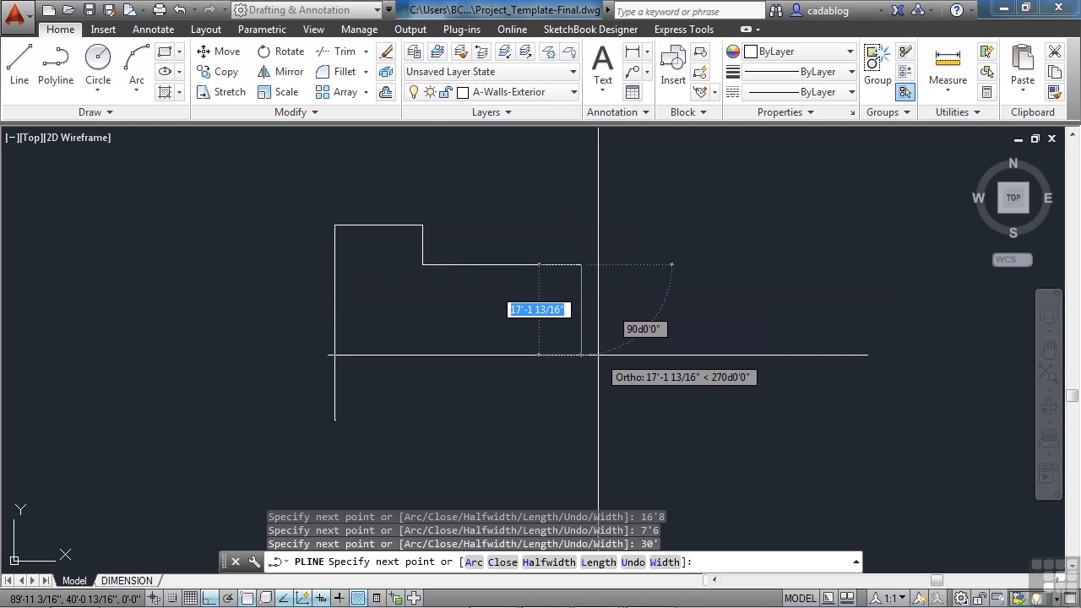
{"action": "type", "text": "2"}
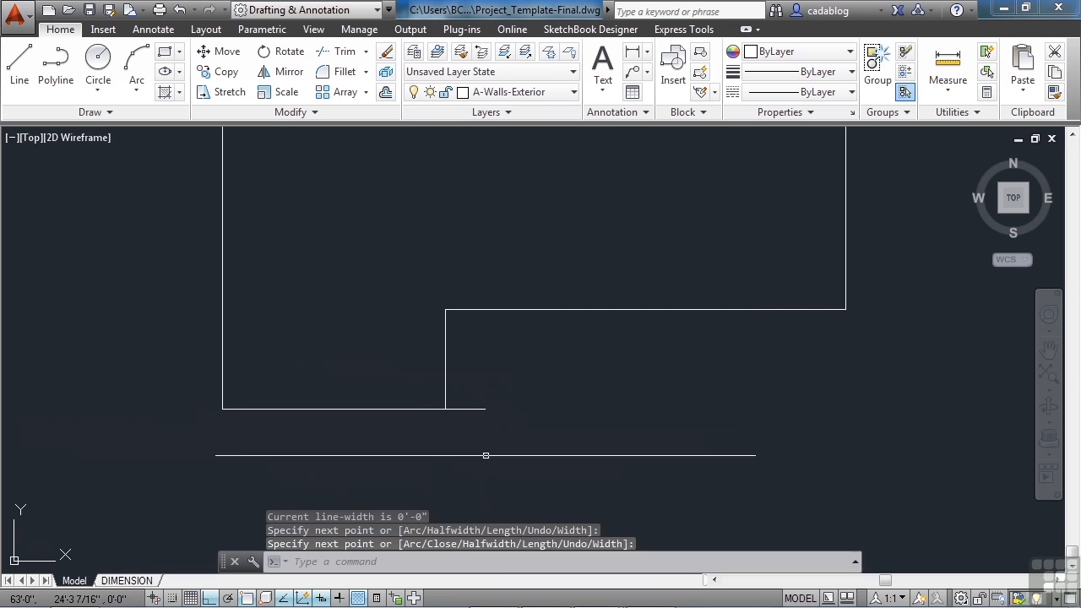
Square the outline's open corner with a zero-radius fillet, then save the drawing
{"action": "type", "text": "F"}
{"action": "type", "text": "0"}
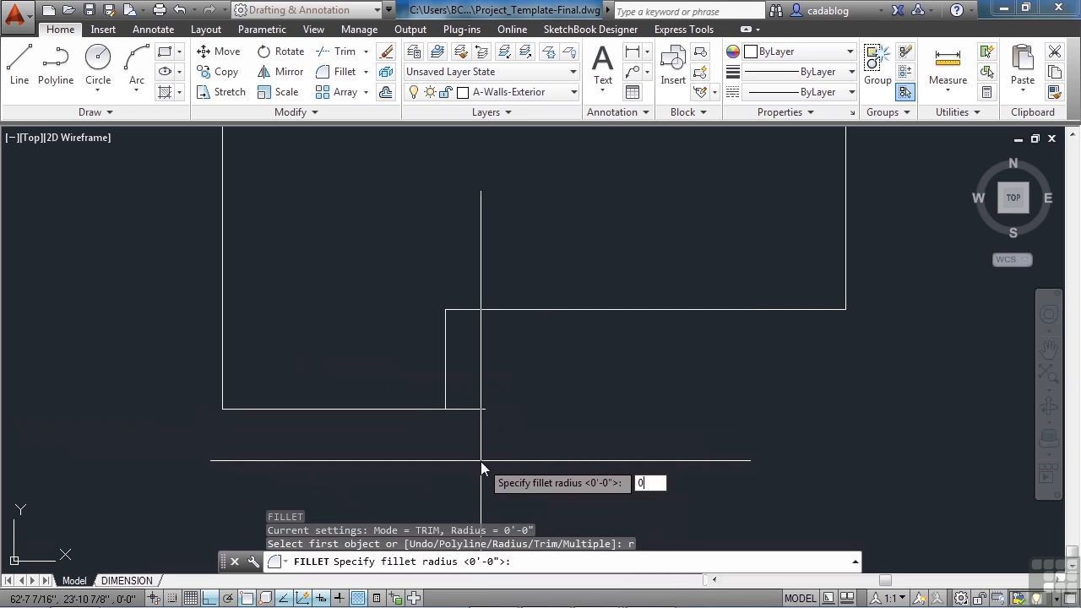
{"action": "key", "text": "Return"}
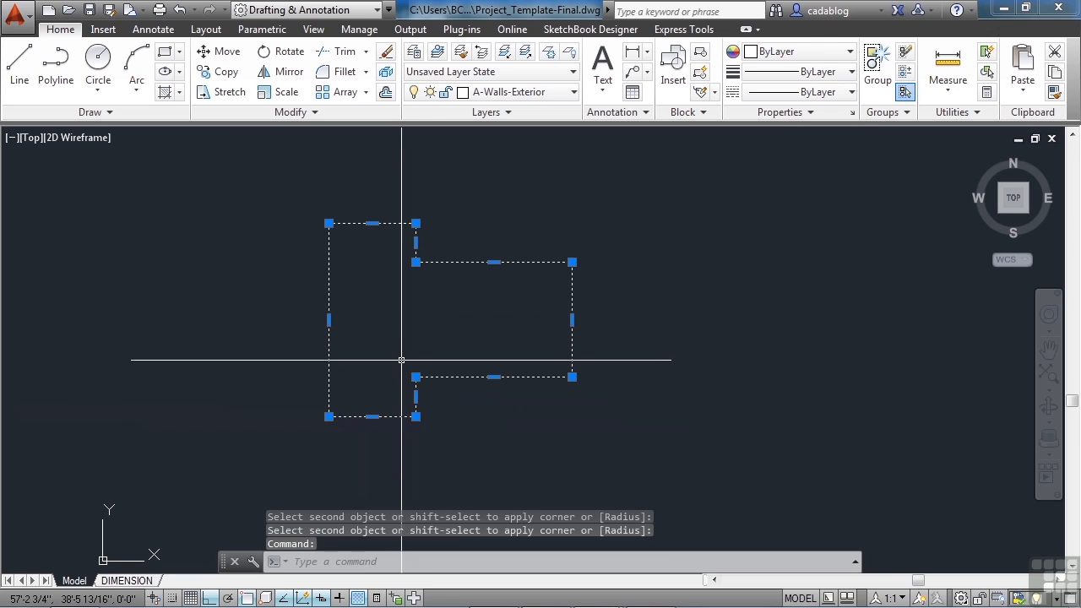
{"action": "key", "text": "Escape"}
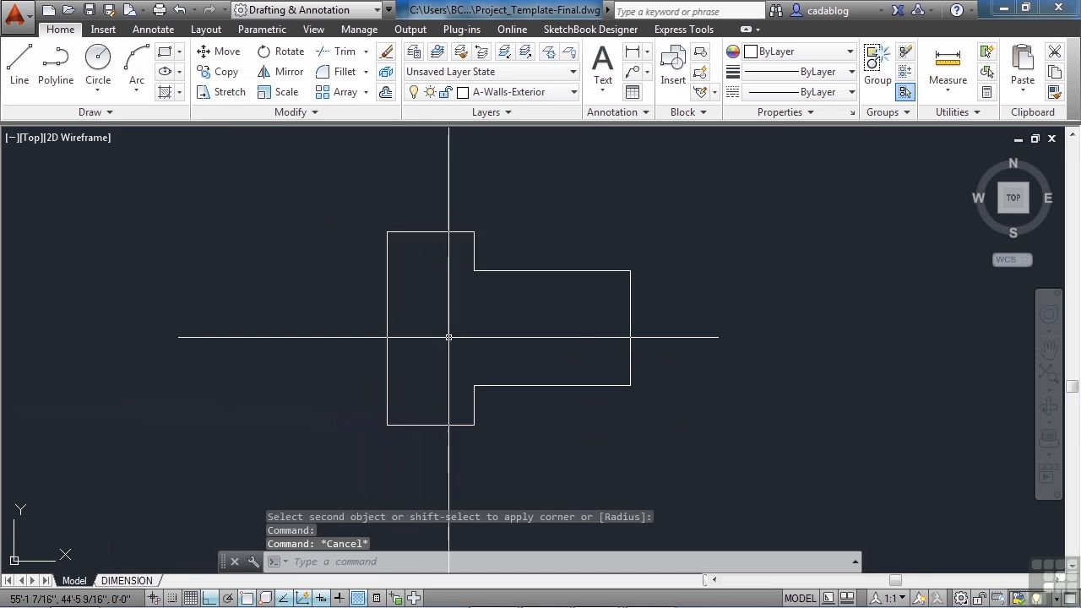
{"action": "key", "text": "ctrl+s"}
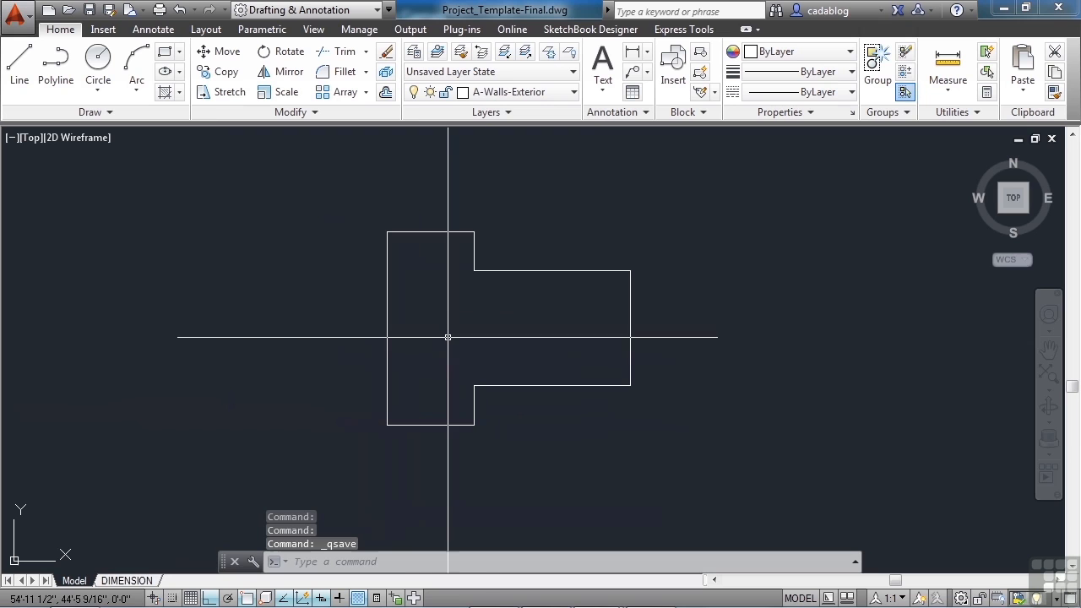
{"action": "mouse_move", "coordinate": [344, 273]}
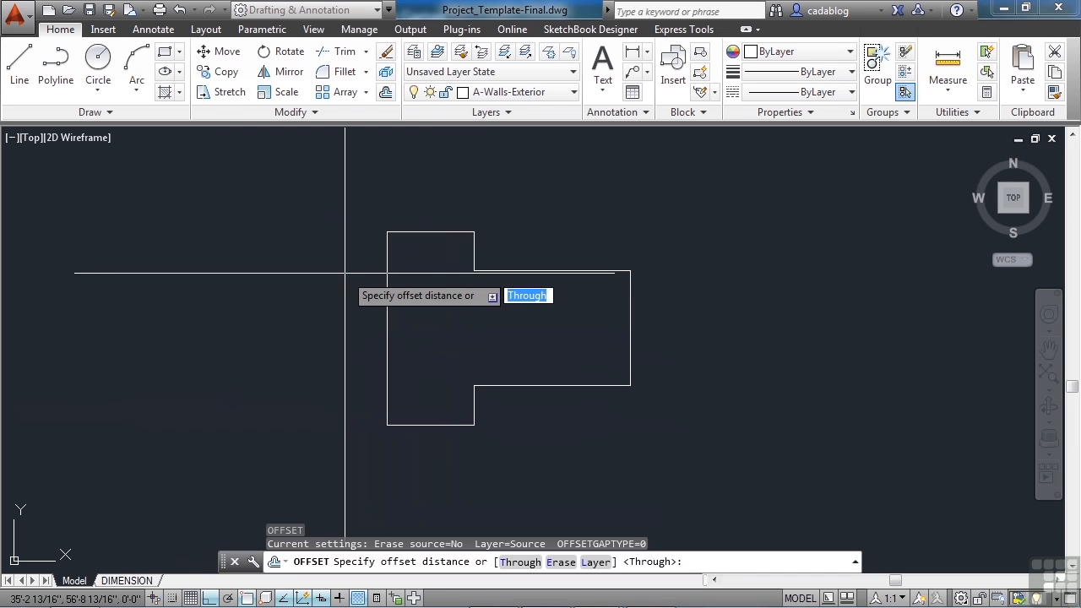
Offset the exterior wall outline 8 inches inward for the inner wall line
{"action": "type", "text": "8"}
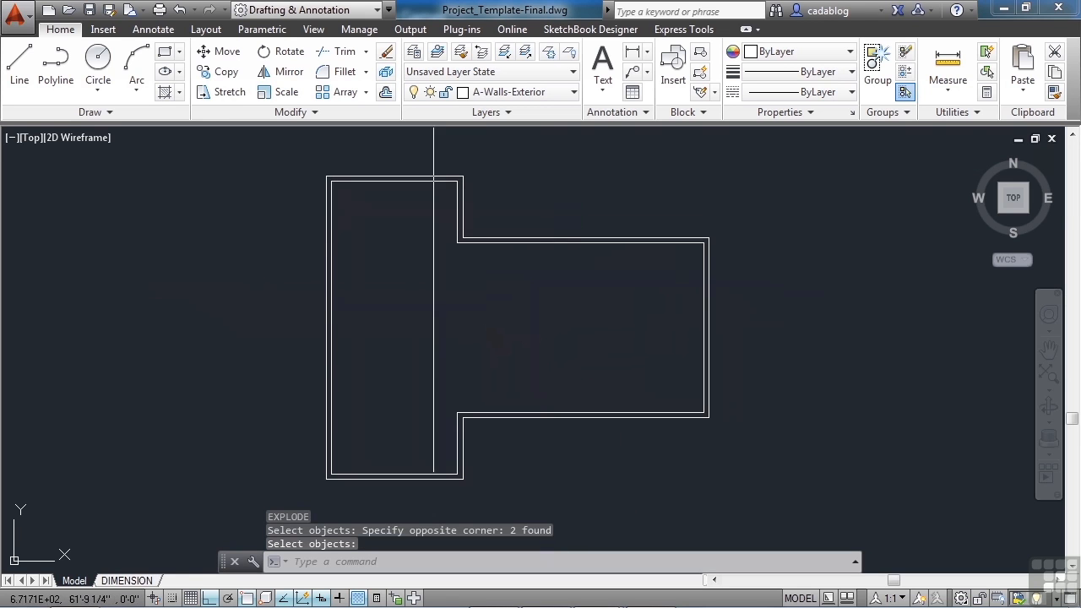
{"action": "mouse_move", "coordinate": [355, 187]}
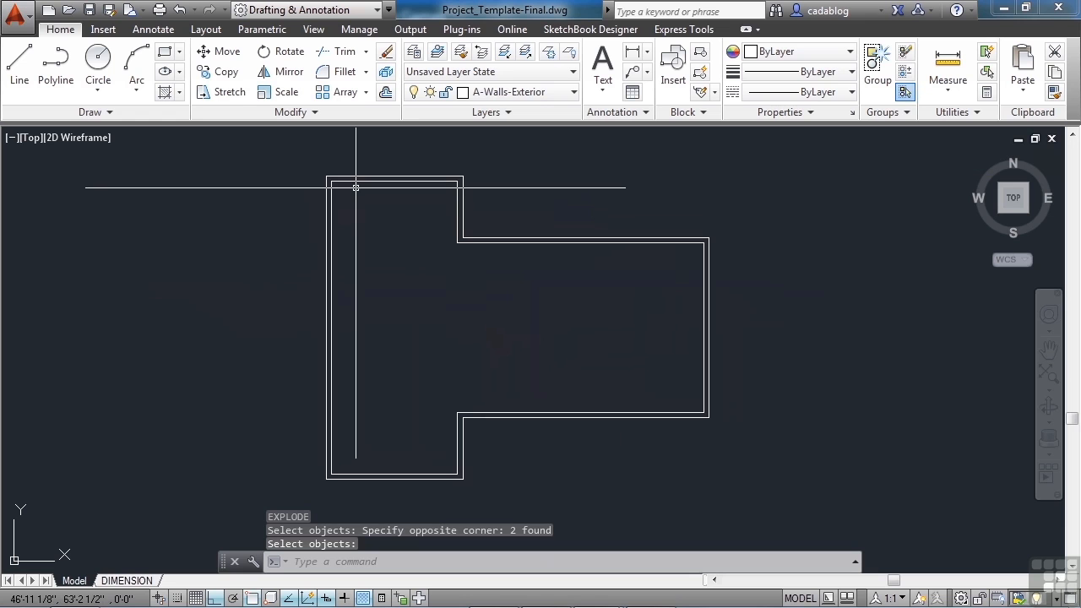
{"action": "mouse_move", "coordinate": [344, 312]}
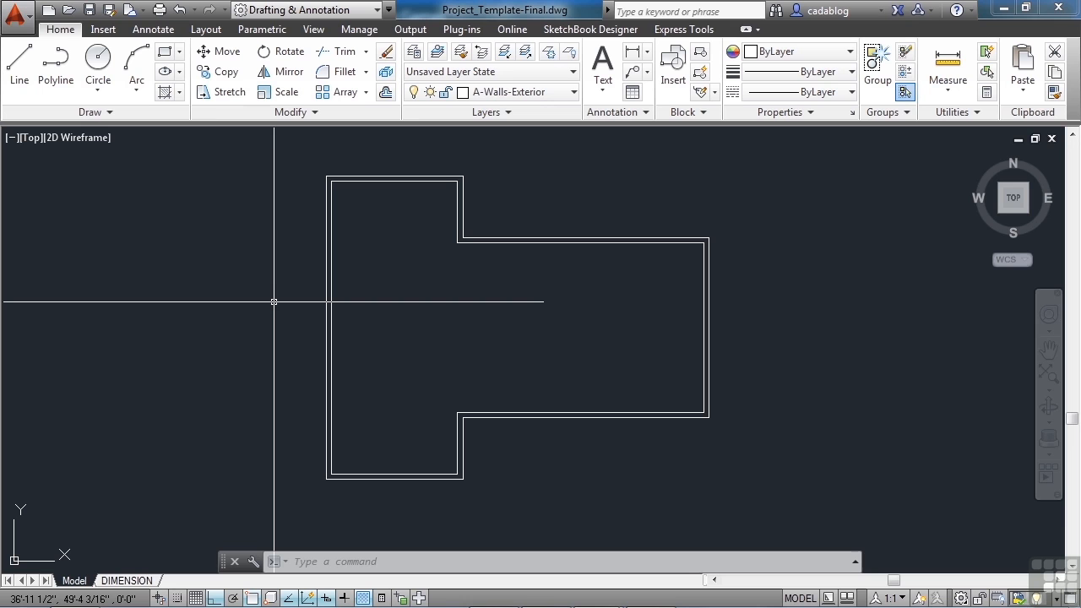
Offset a 3'4" guide line and trim the top wall lines between the opening edges
{"action": "type", "text": "O"}
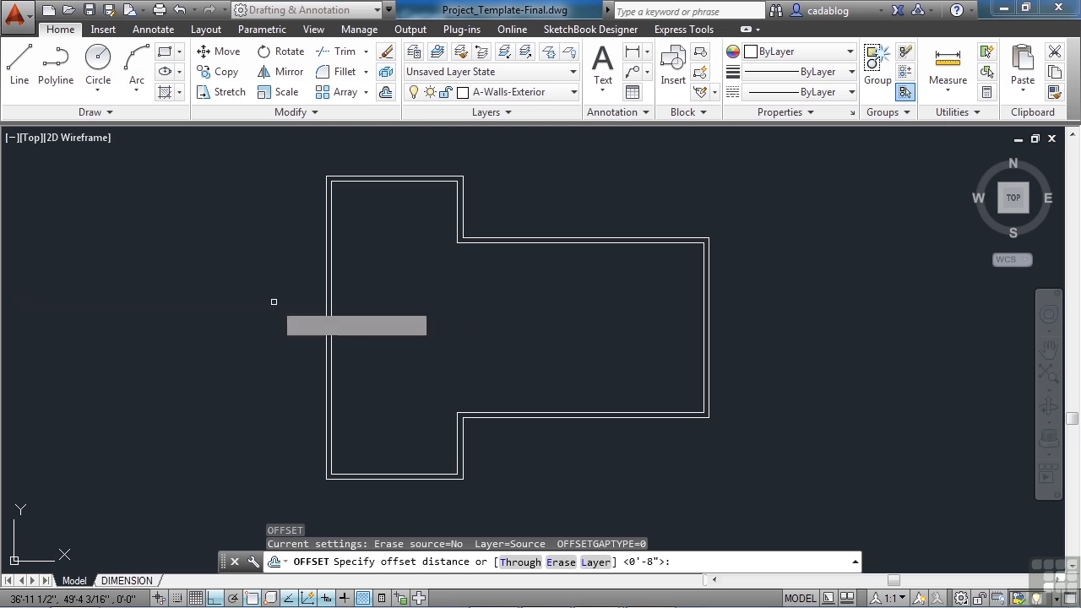
{"action": "key", "text": "Return"}
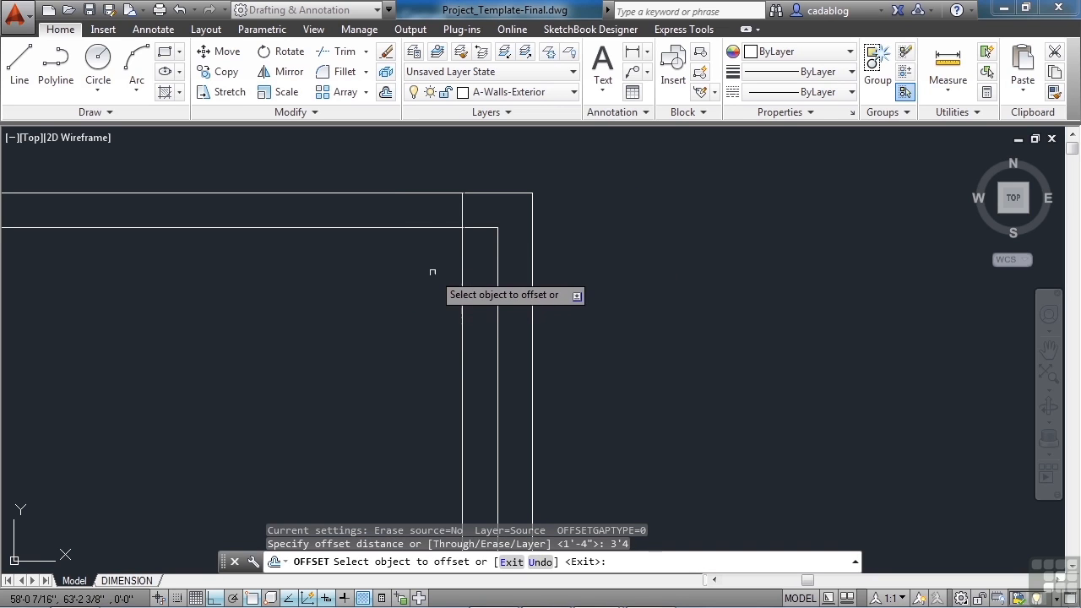
{"action": "left_click", "coordinate": [386, 283]}
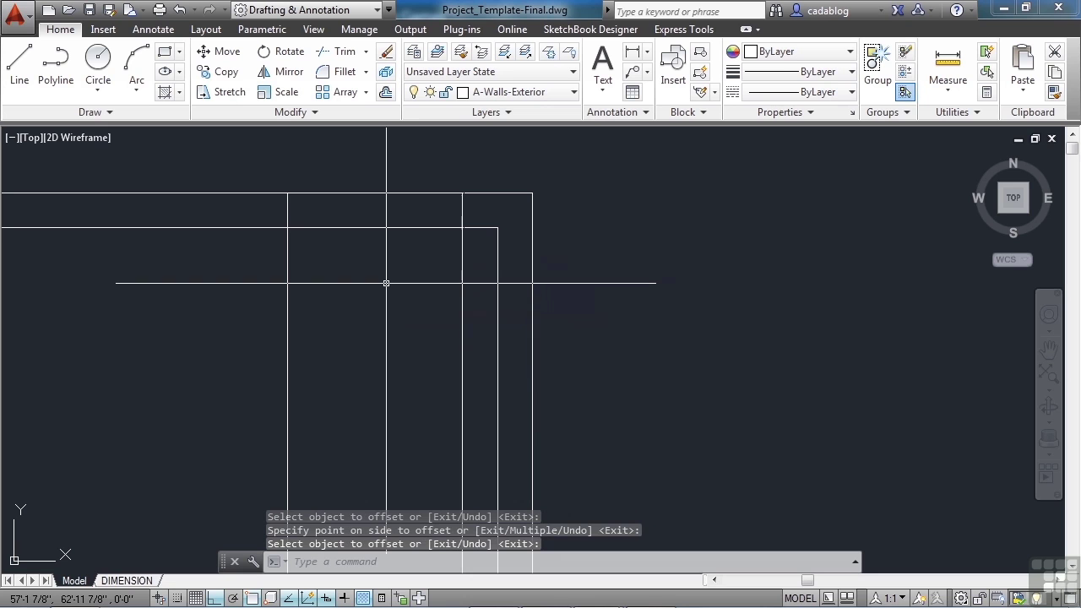
{"action": "mouse_move", "coordinate": [285, 139]}
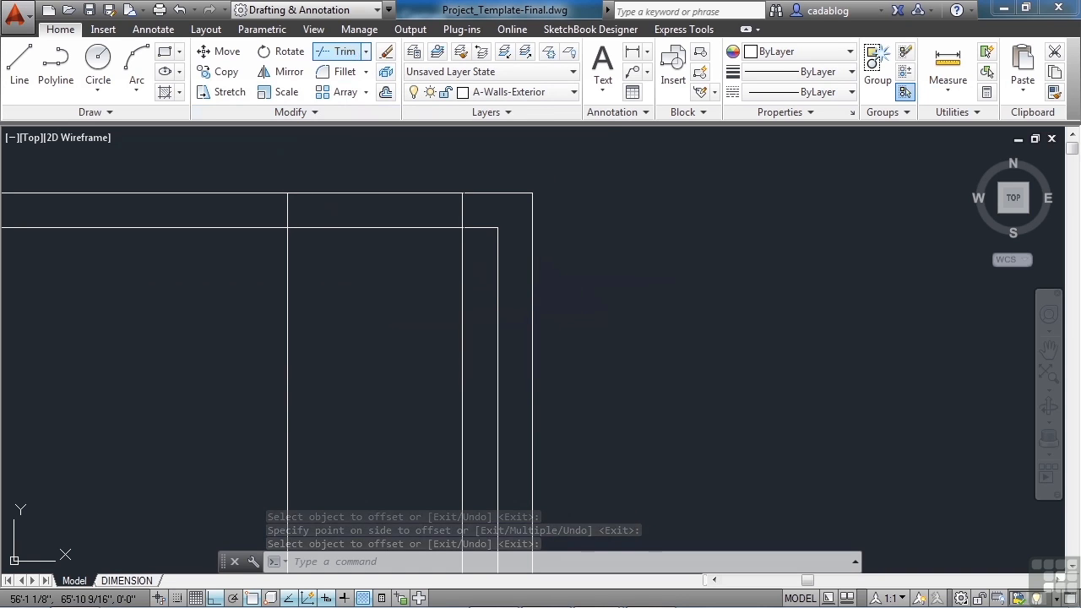
{"action": "left_click", "coordinate": [340, 51]}
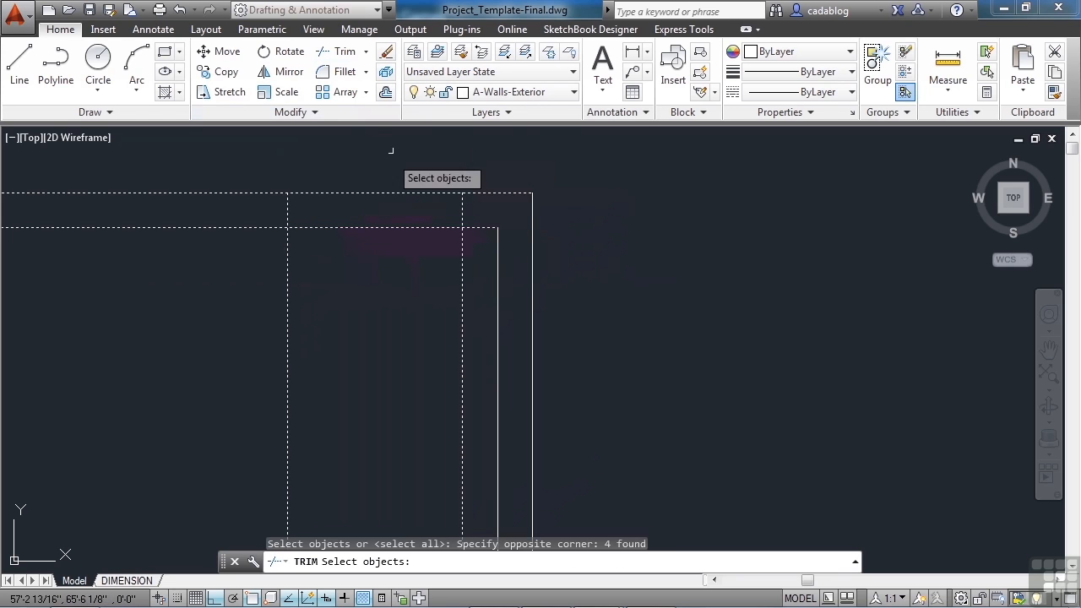
{"action": "mouse_move", "coordinate": [375, 459]}
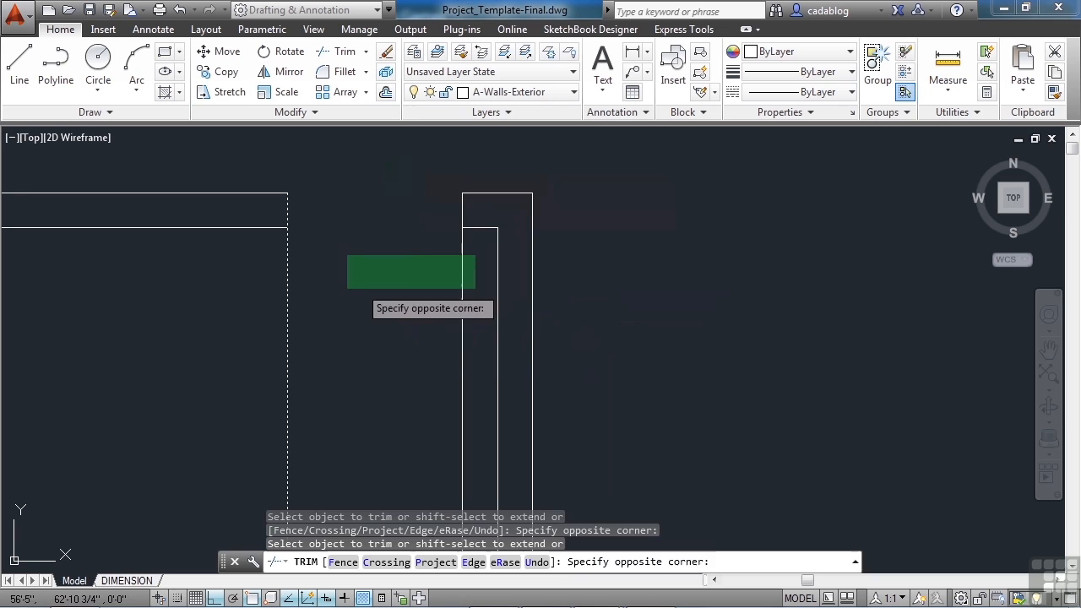
{"action": "left_click", "coordinate": [475, 243]}
{"action": "type", "text": "4"}
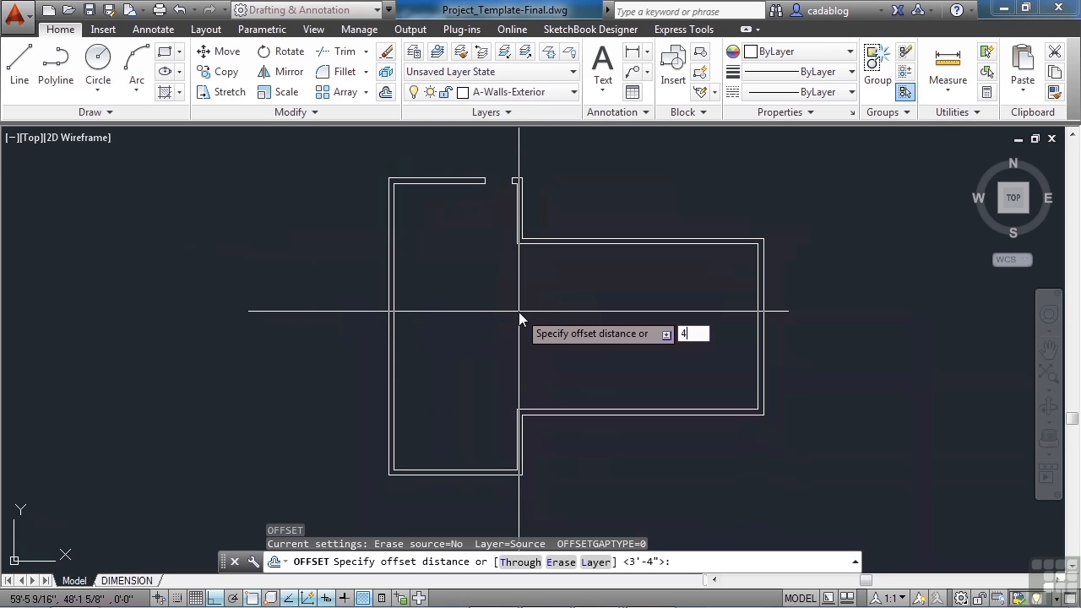
Offset opening edge guide lines 3' and 9'2" across the left wall
{"action": "type", "text": "'"}
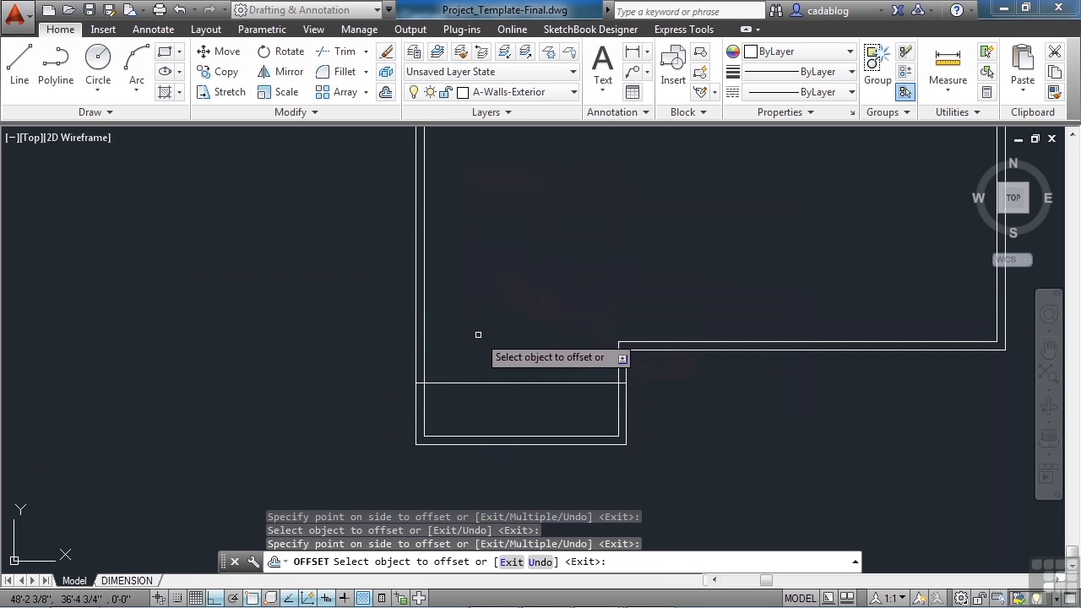
{"action": "left_click", "coordinate": [481, 322]}
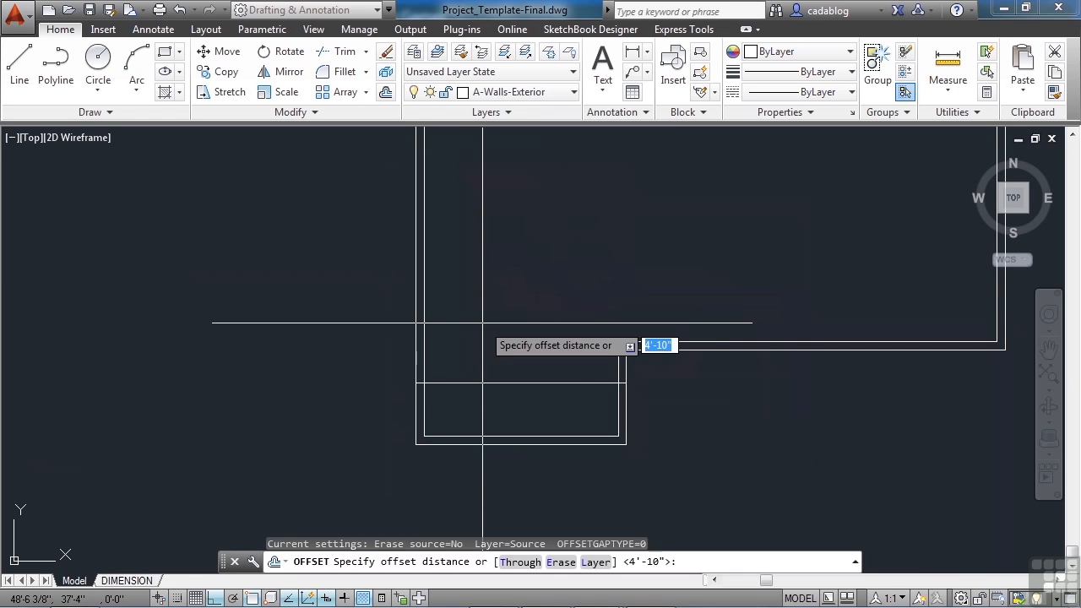
{"action": "type", "text": "3"}
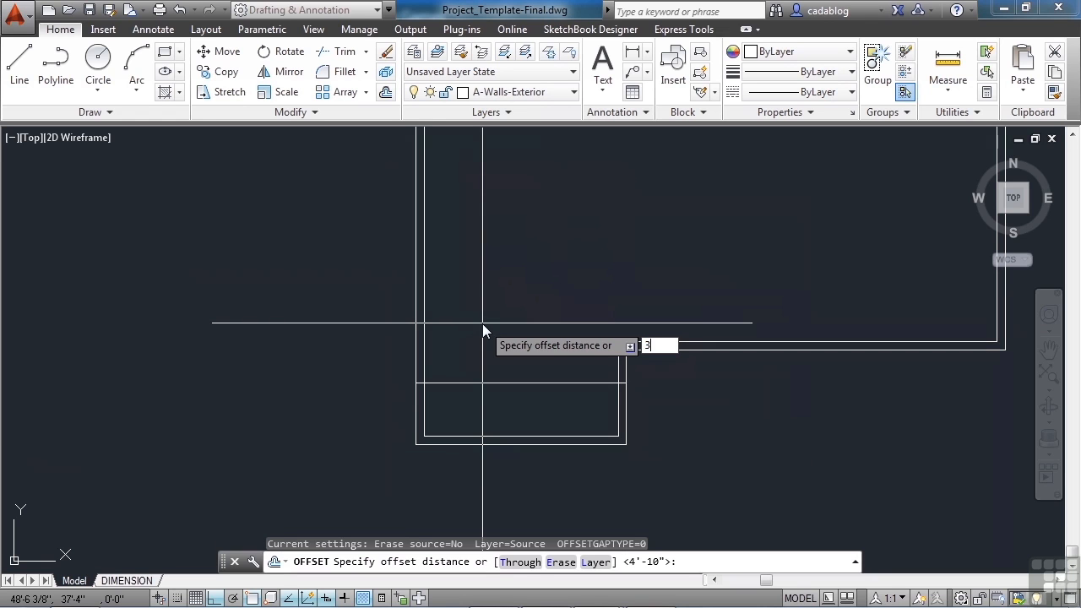
{"action": "key", "text": "Return"}
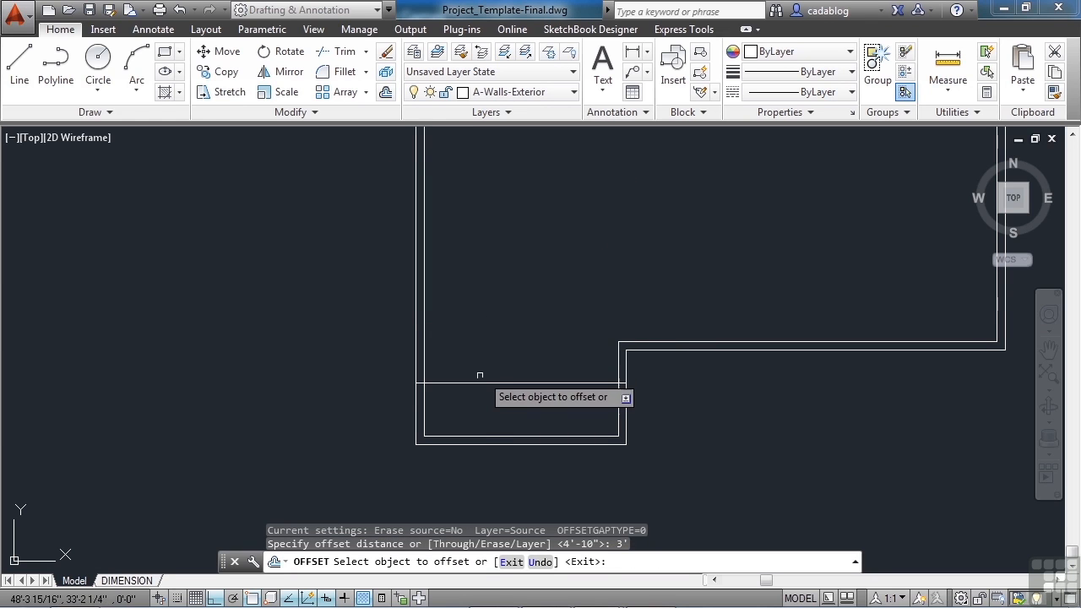
{"action": "left_click", "coordinate": [480, 381]}
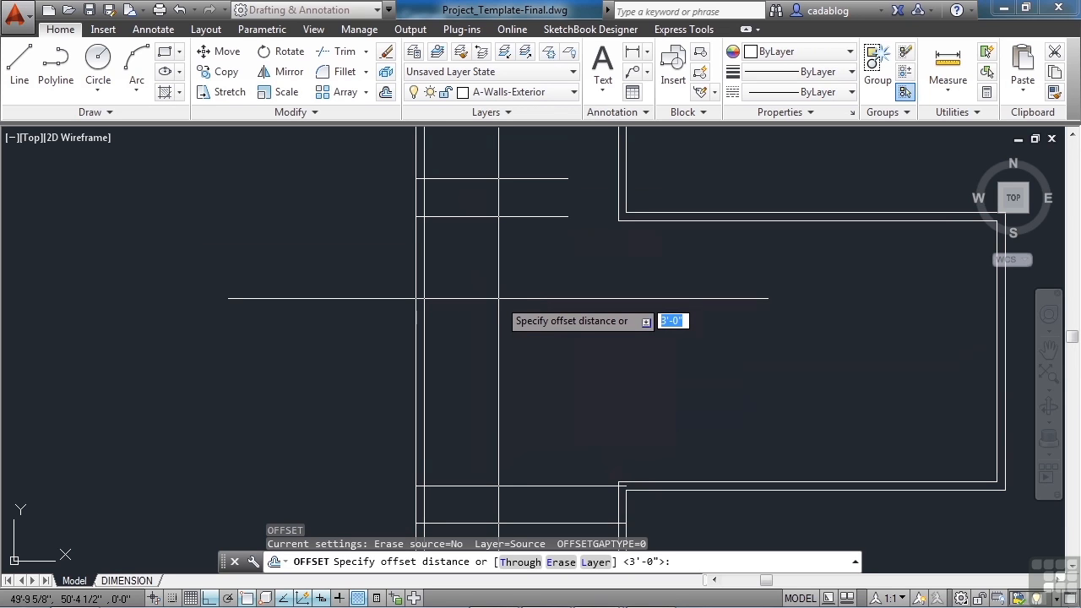
{"action": "type", "text": "9'2"}
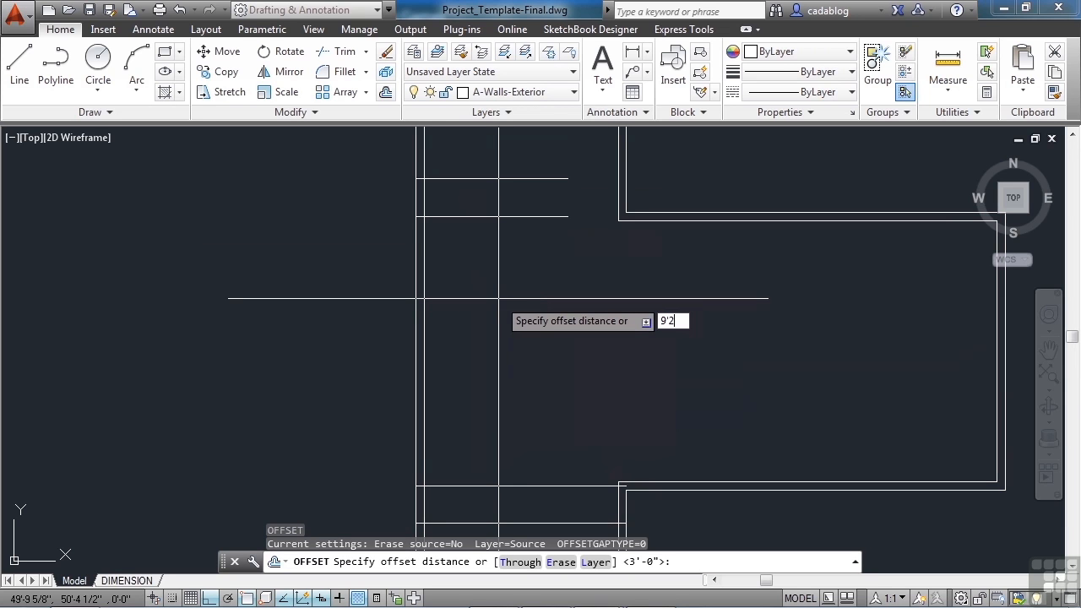
{"action": "key", "text": "Return"}
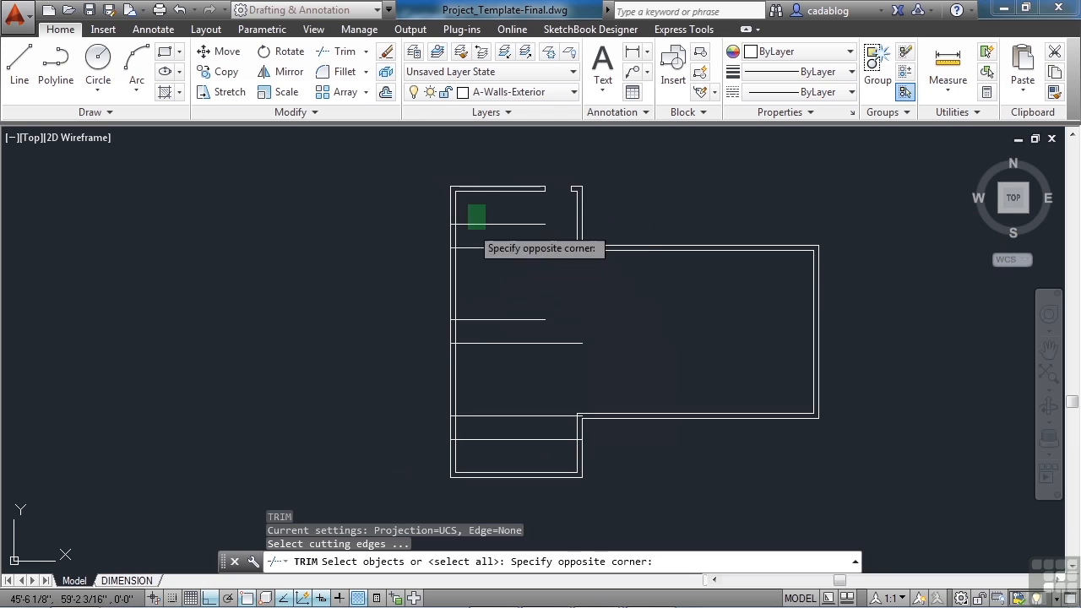
Finish selecting the trim cutting edges along the left wall
{"action": "left_click", "coordinate": [426, 458]}
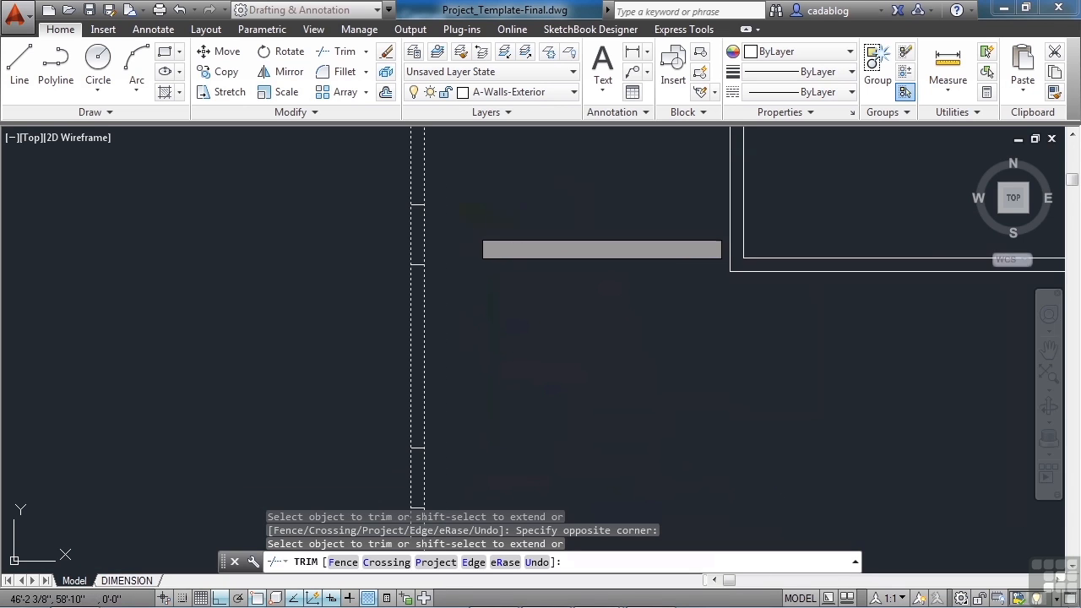
{"action": "mouse_move", "coordinate": [476, 312]}
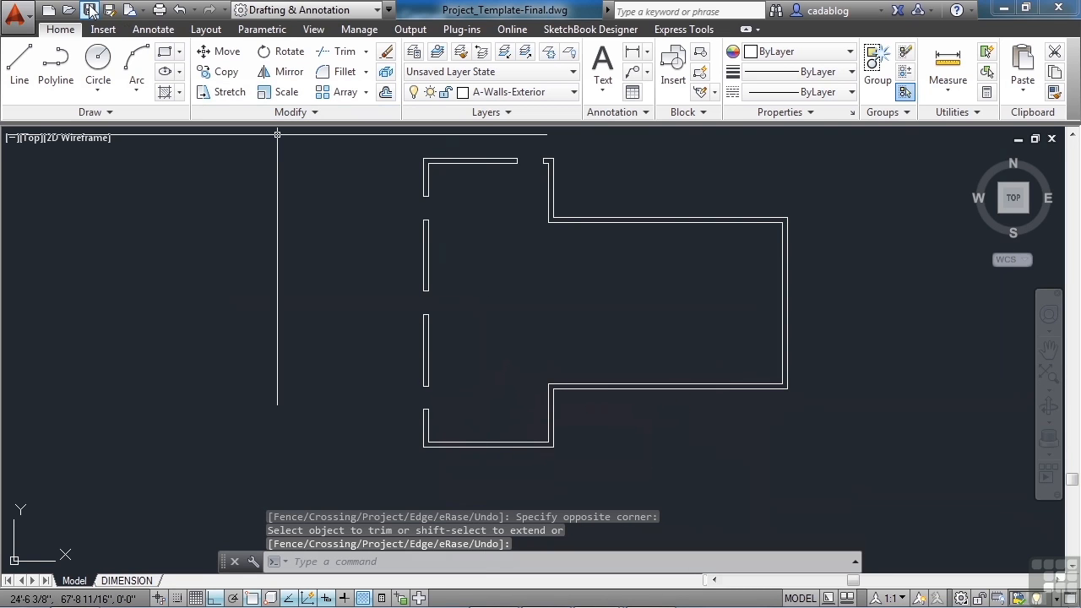
{"action": "left_click", "coordinate": [89, 10]}
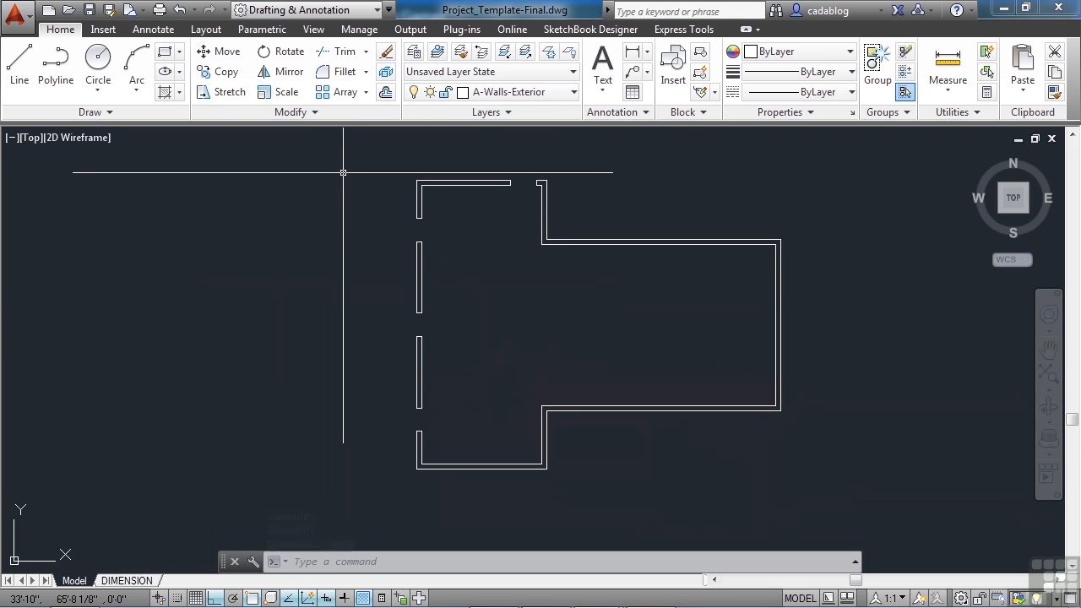
{"action": "mouse_move", "coordinate": [384, 219]}
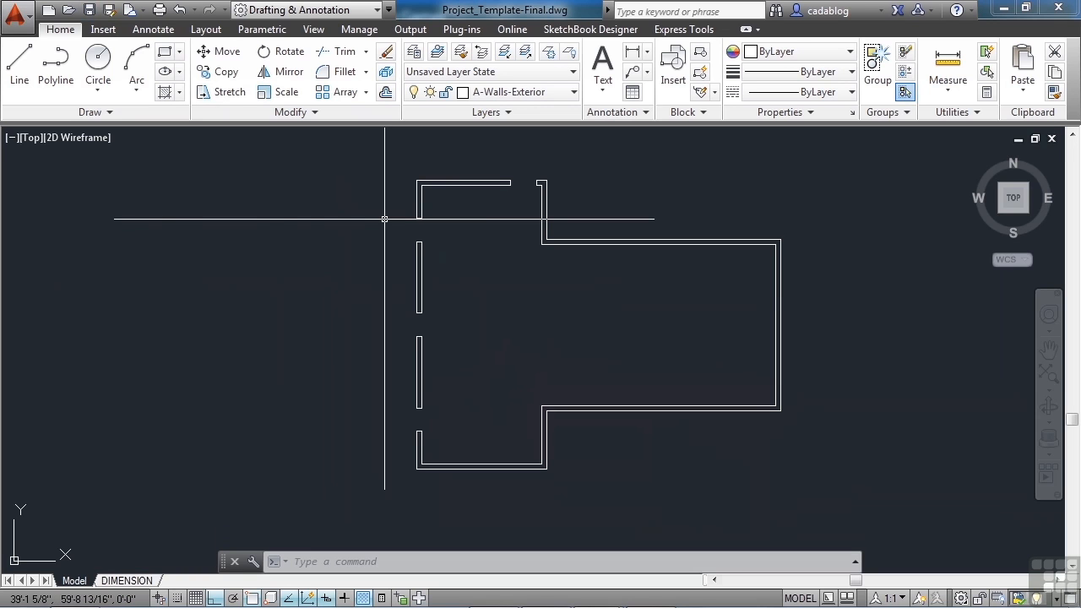
{"action": "mouse_move", "coordinate": [389, 220]}
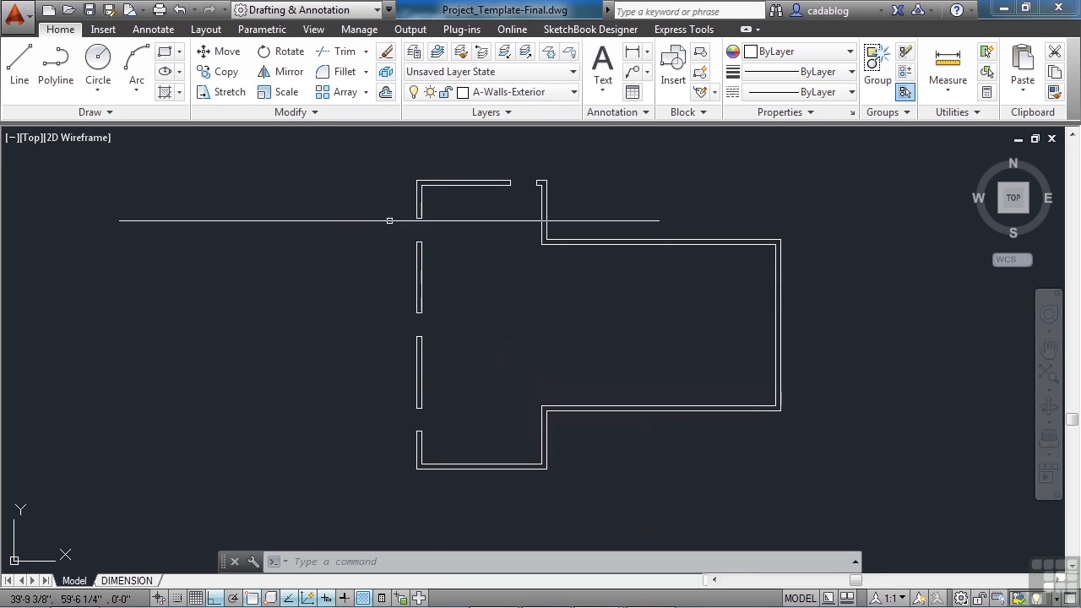
{"action": "mouse_move", "coordinate": [434, 371]}
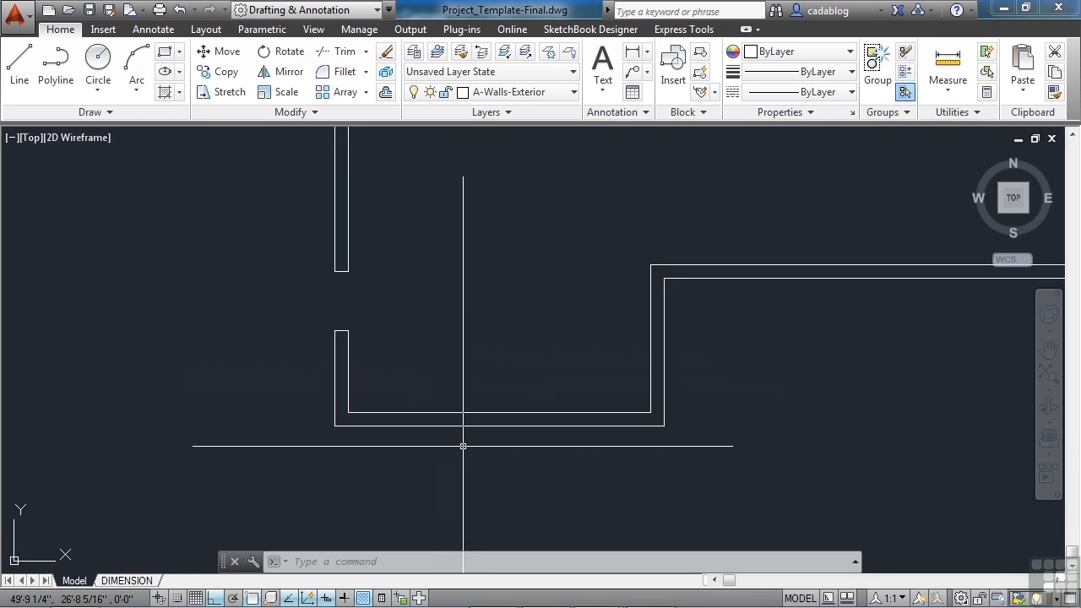
{"action": "type", "text": "o"}
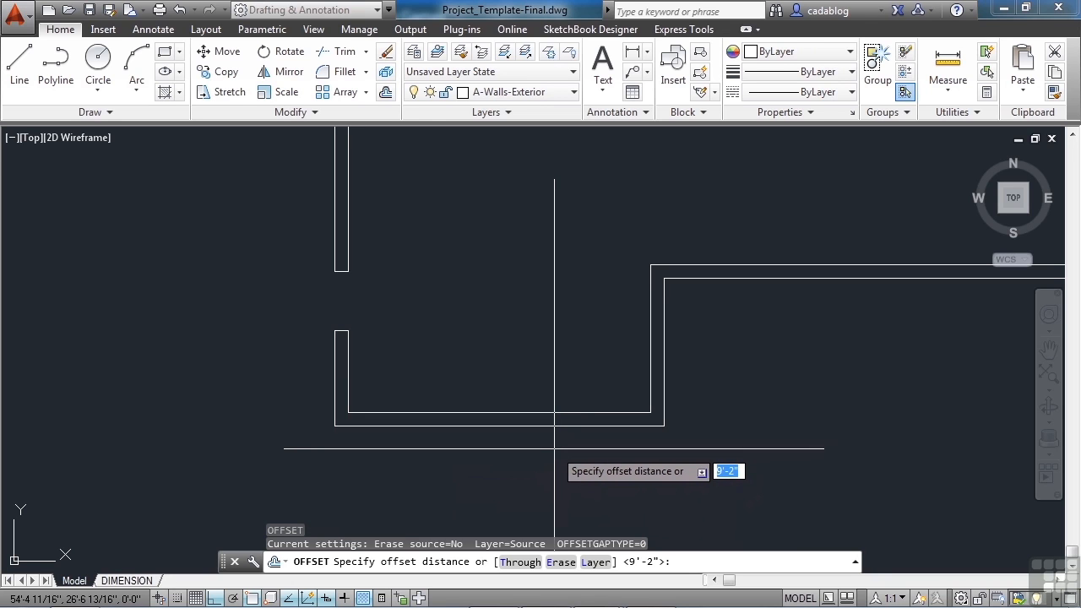
Enter a 5'4" offset distance for the bottom wall opening edge
{"action": "type", "text": "5'"}
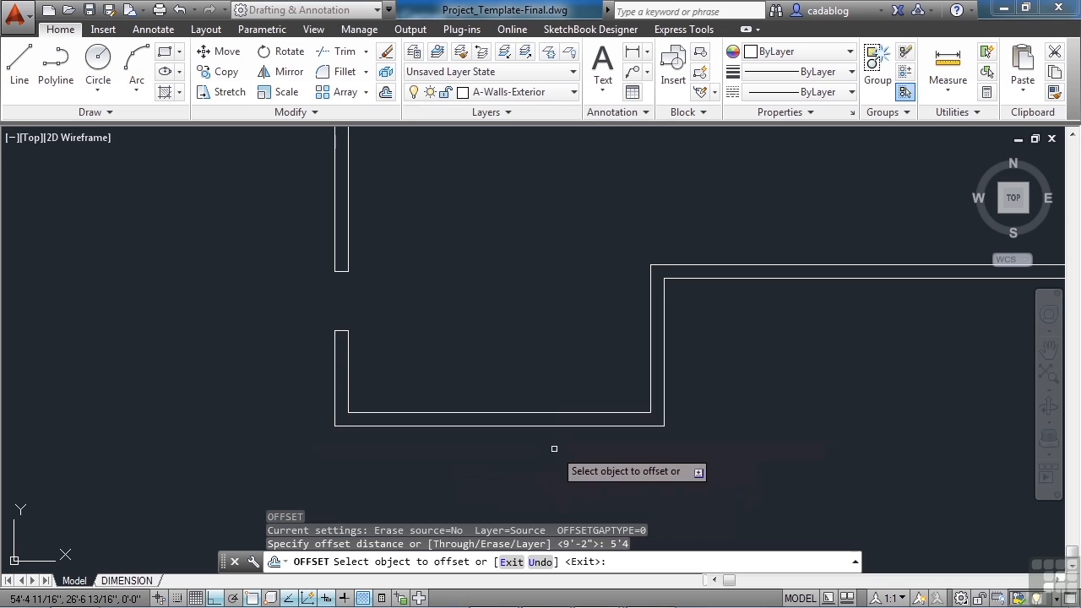
{"action": "mouse_move", "coordinate": [664, 397]}
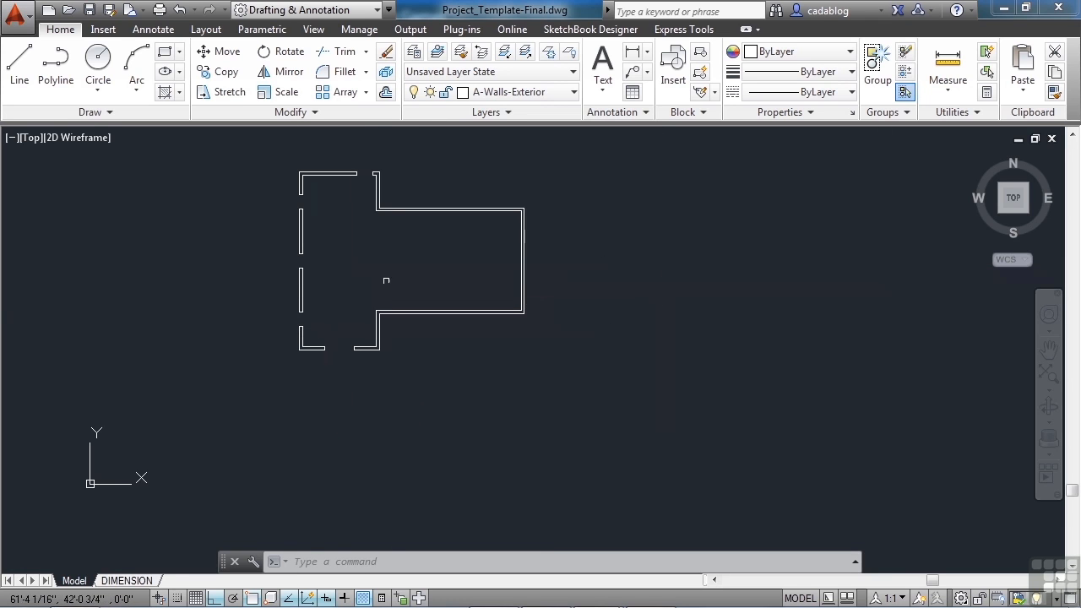
{"action": "mouse_move", "coordinate": [413, 269]}
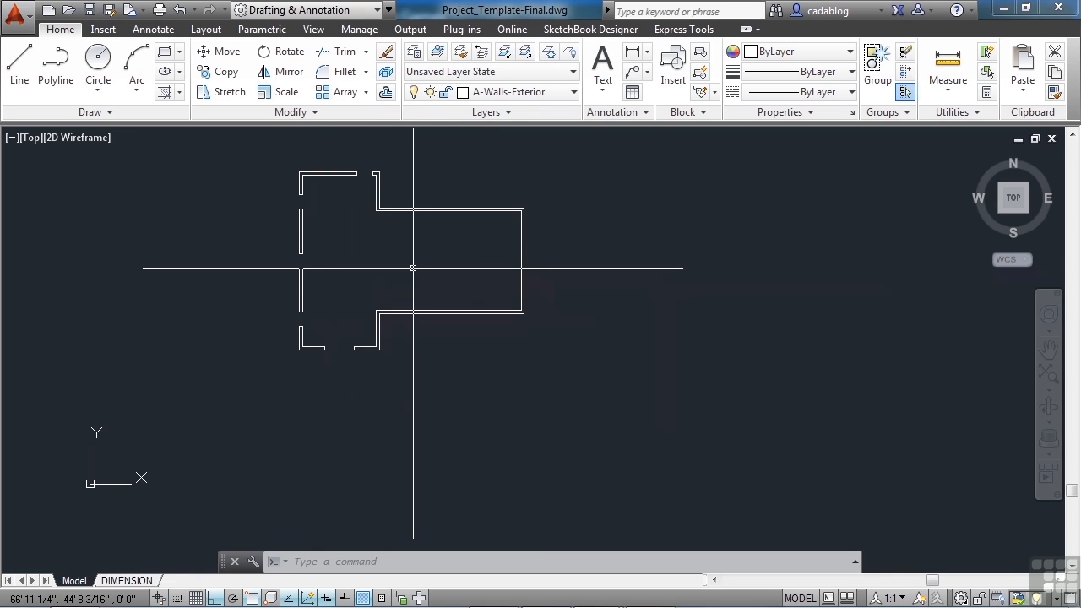
Offset the reference line 4' and 3'4" to mark the top-right wall opening, then trim
{"action": "type", "text": "4"}
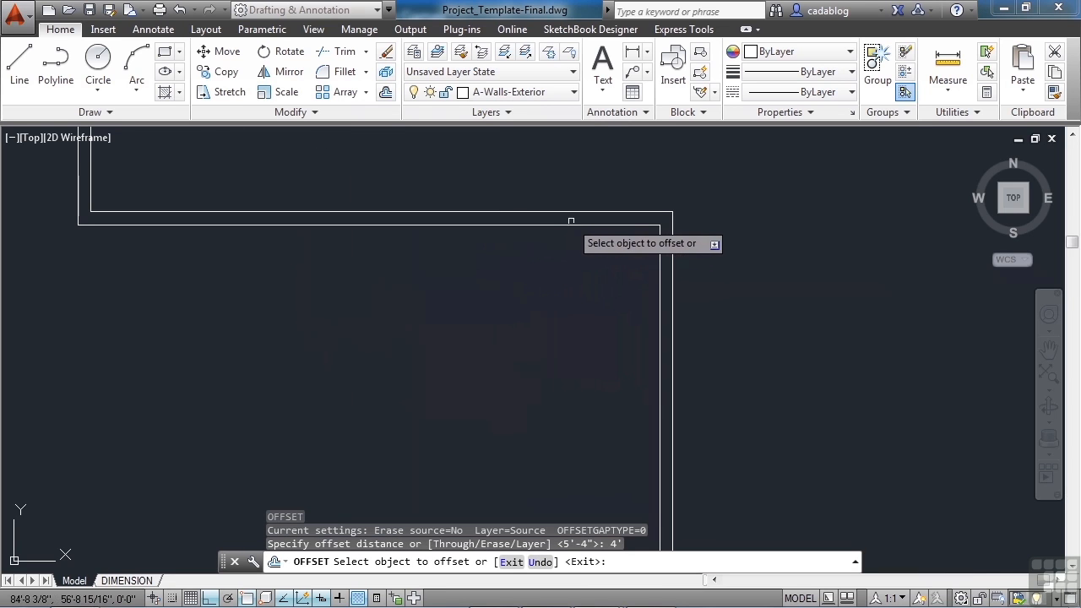
{"action": "left_click", "coordinate": [571, 219]}
{"action": "type", "text": "3"}
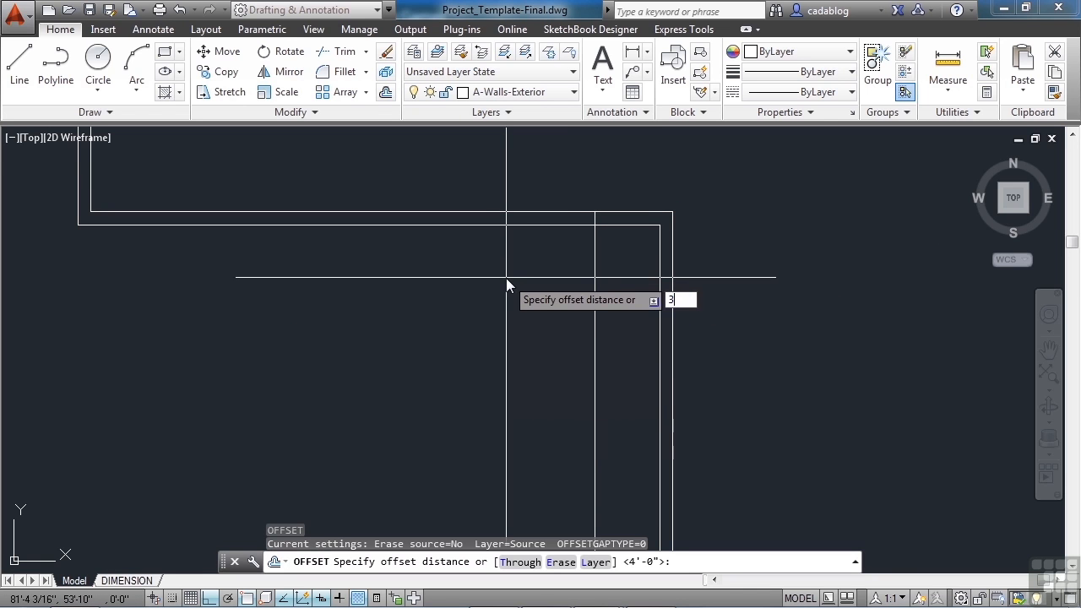
{"action": "type", "text": "'4"}
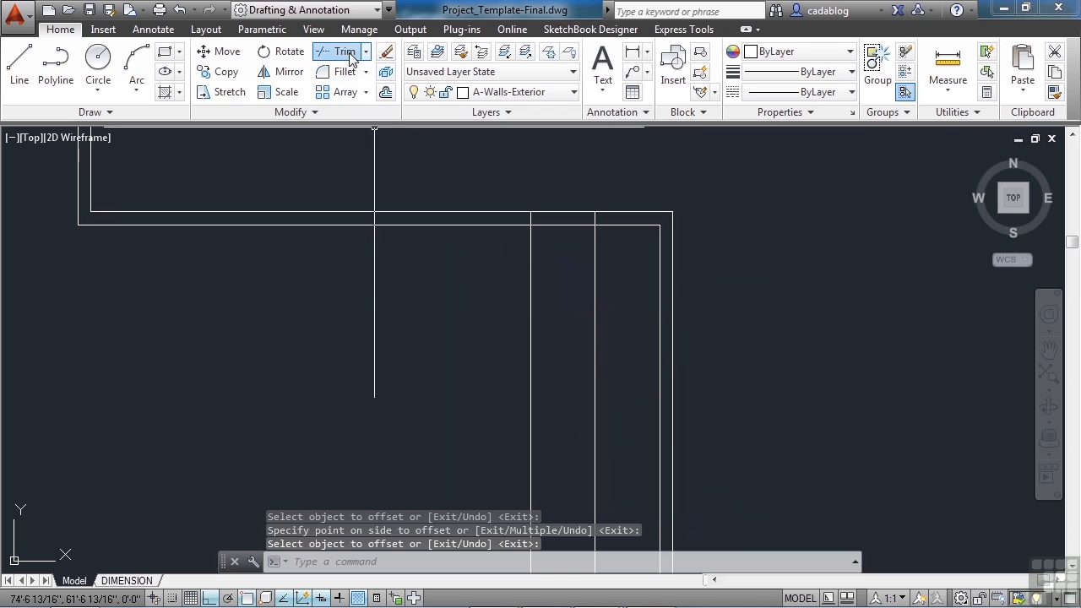
{"action": "left_click", "coordinate": [338, 52]}
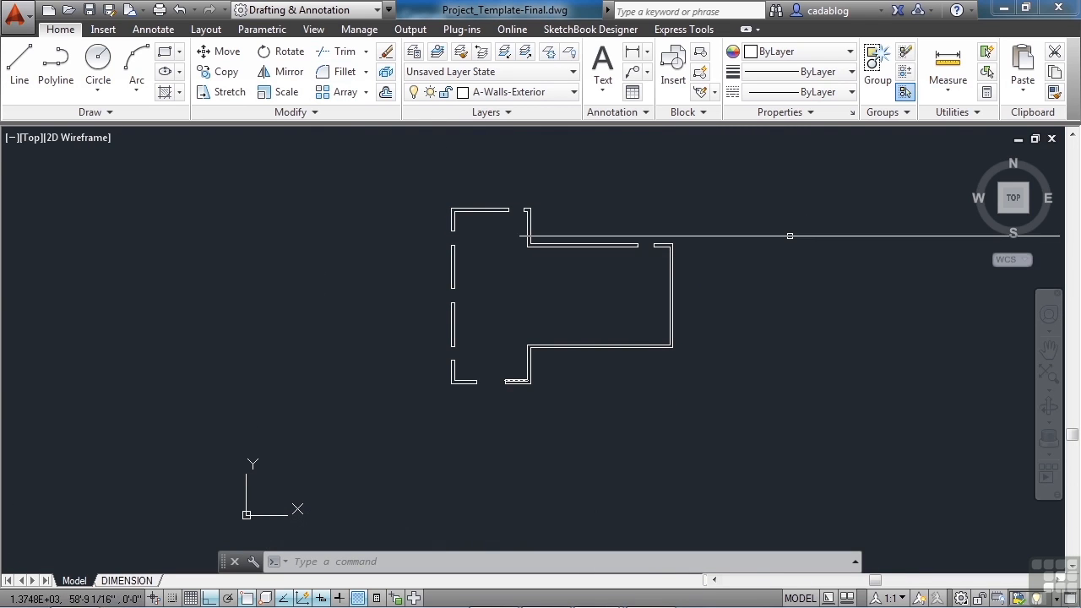
{"action": "mouse_move", "coordinate": [705, 201]}
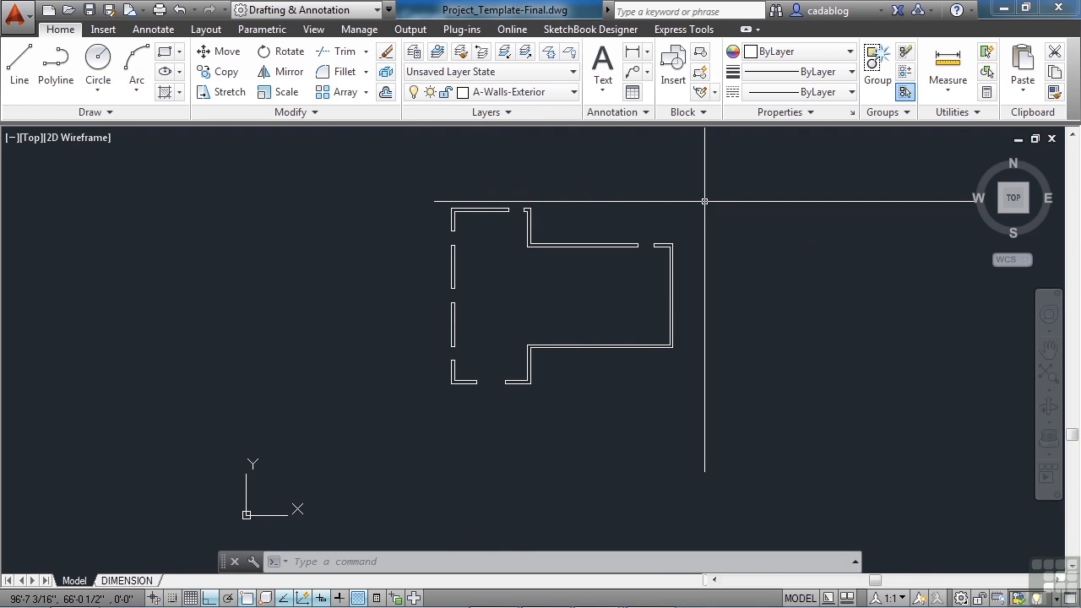